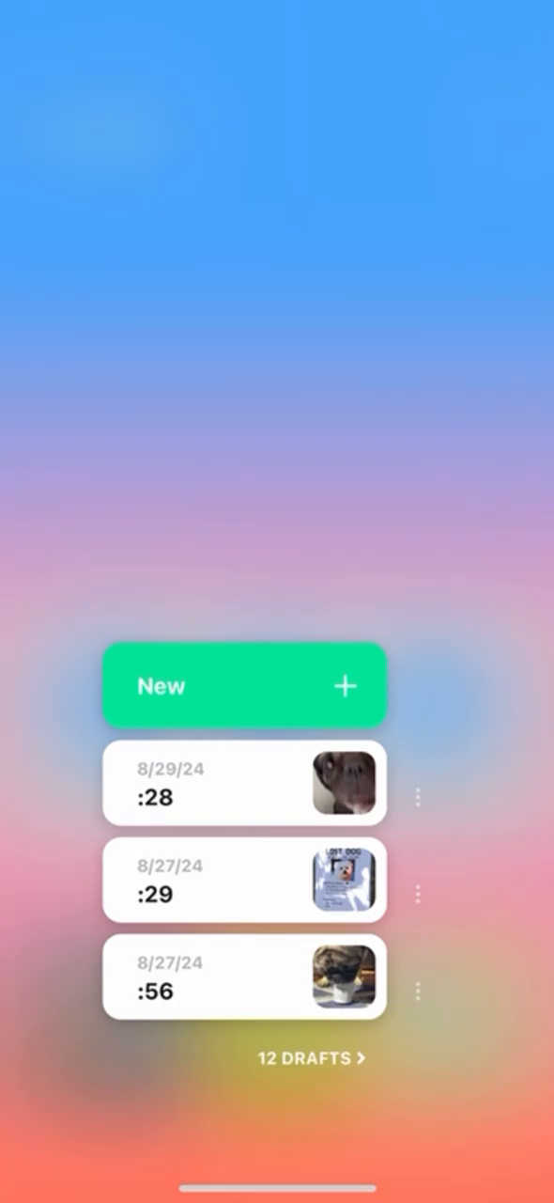
Create a new video project from the three selected pug clips and play the preview
{"action": "left_click", "coordinate": [244, 686]}
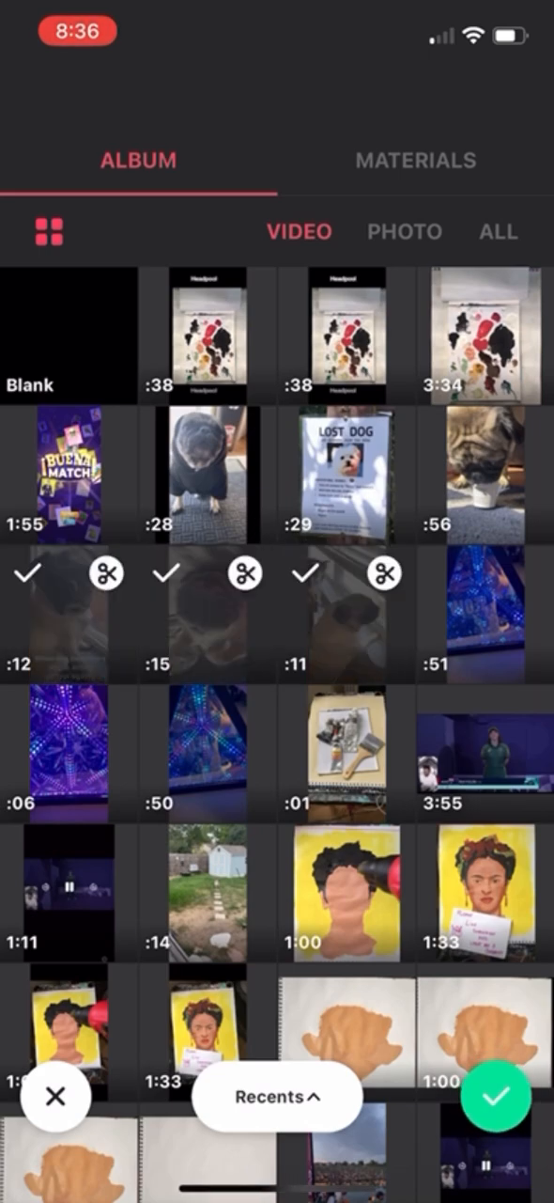
{"action": "left_click", "coordinate": [498, 1096]}
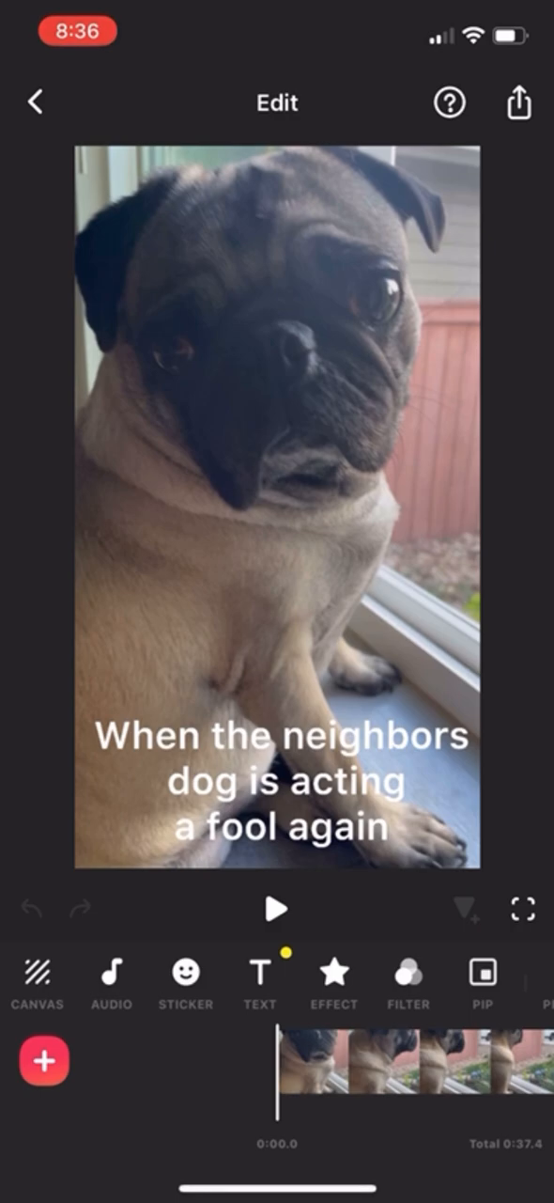
{"action": "left_click", "coordinate": [277, 907]}
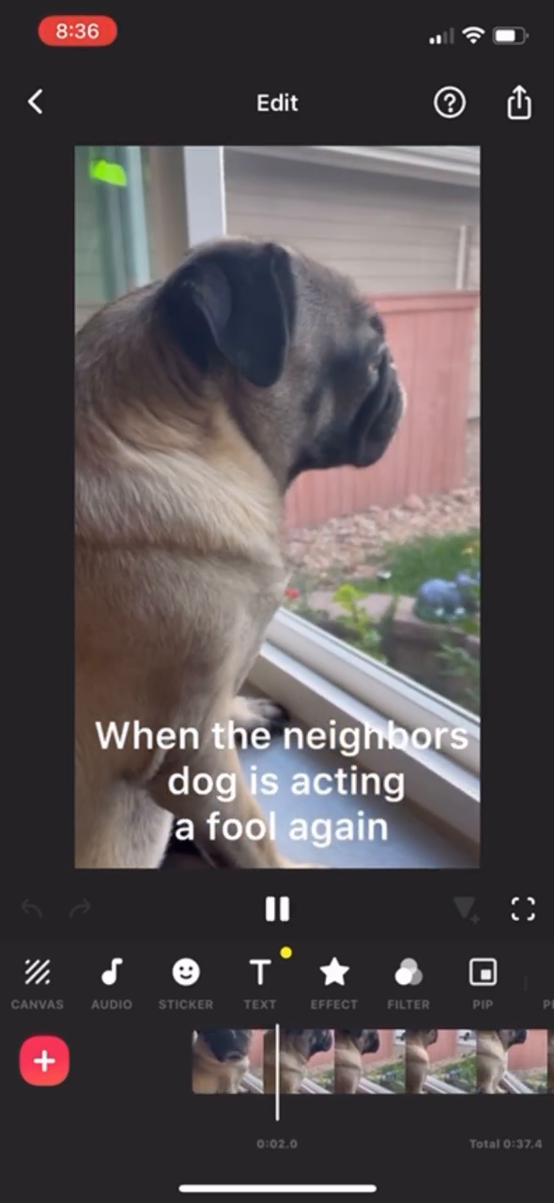
{"action": "left_click", "coordinate": [277, 909]}
{"action": "type", "text": "Pug"}
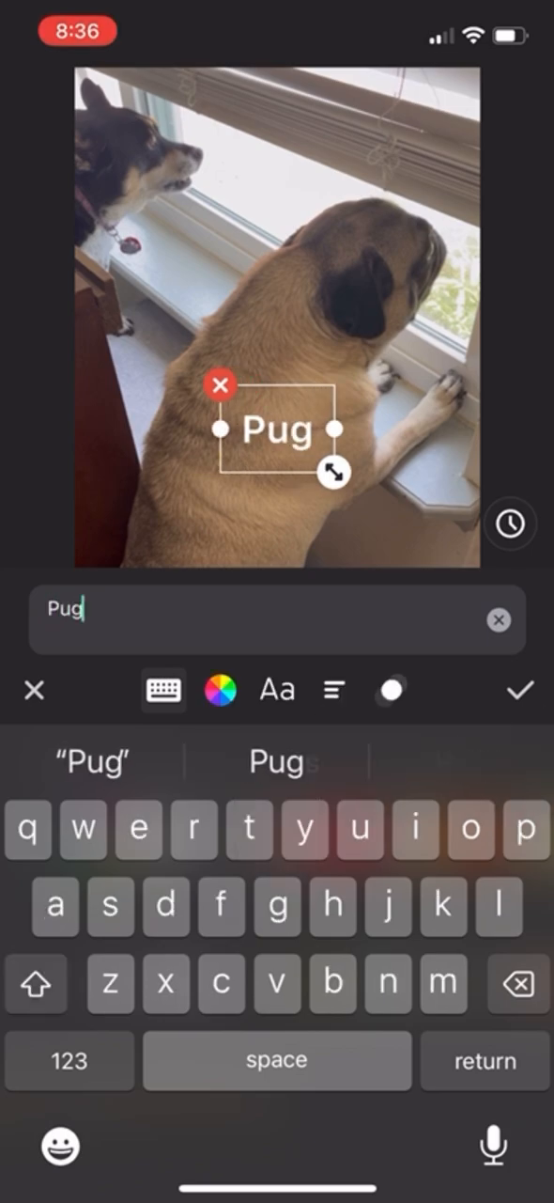
Change the caption to 'Pugs', apply it, and bring up the export settings
{"action": "type", "text": "s"}
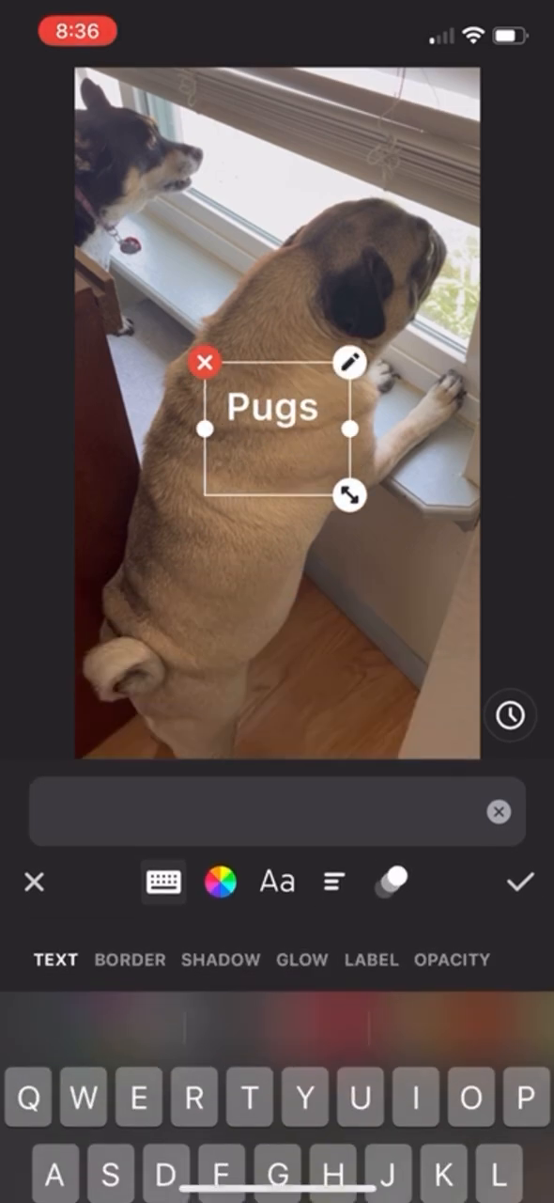
{"action": "left_click", "coordinate": [522, 883]}
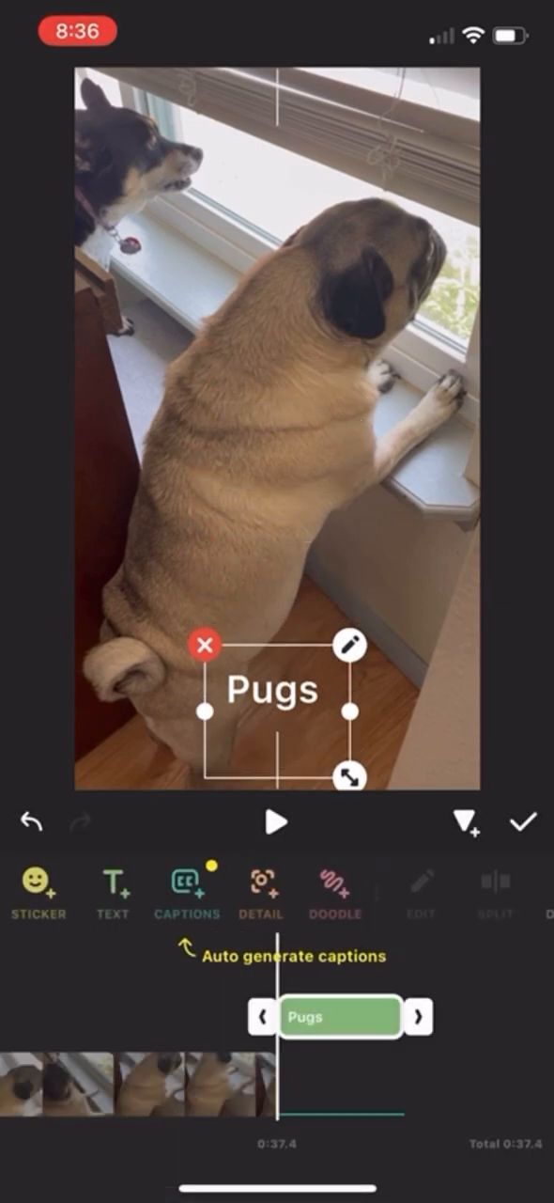
{"action": "left_click", "coordinate": [529, 822]}
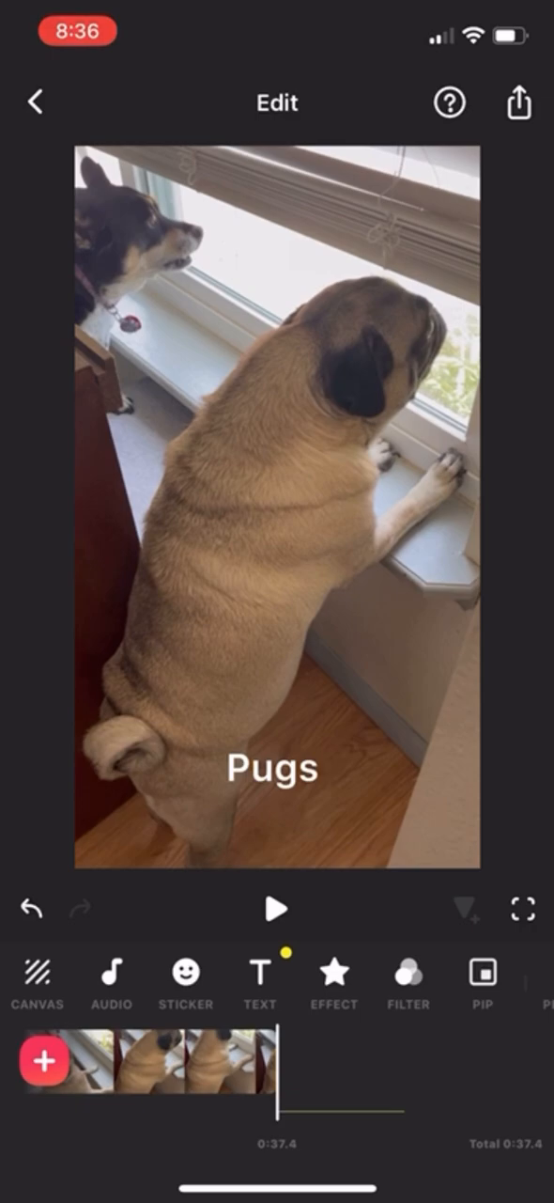
{"action": "left_click", "coordinate": [518, 104]}
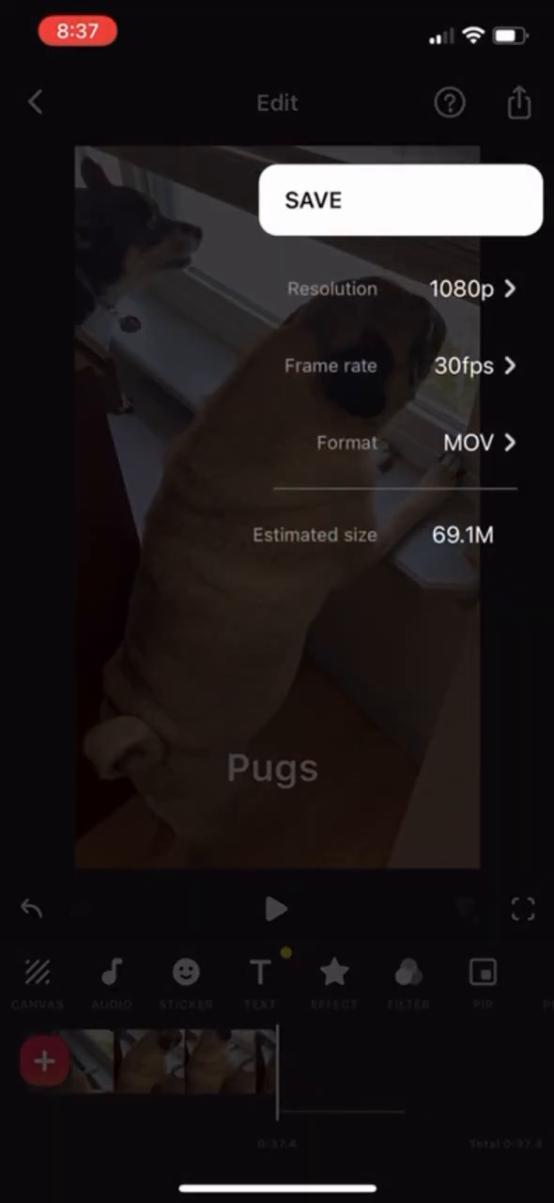
Choose 4K resolution, 60fps frame rate and MP4 format in the export panel
{"action": "left_click", "coordinate": [472, 289]}
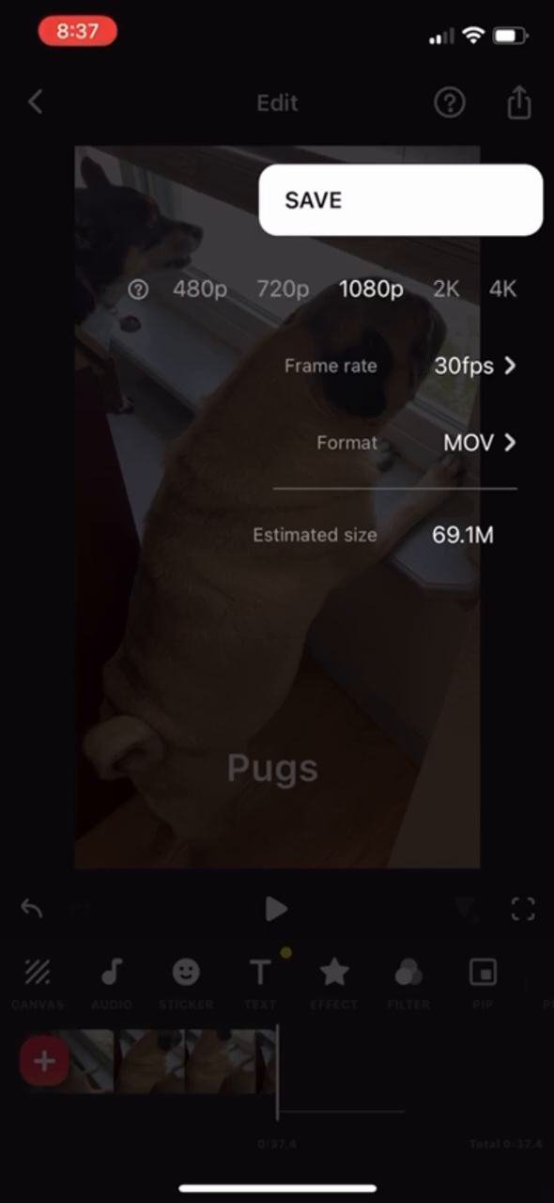
{"action": "left_click", "coordinate": [372, 288]}
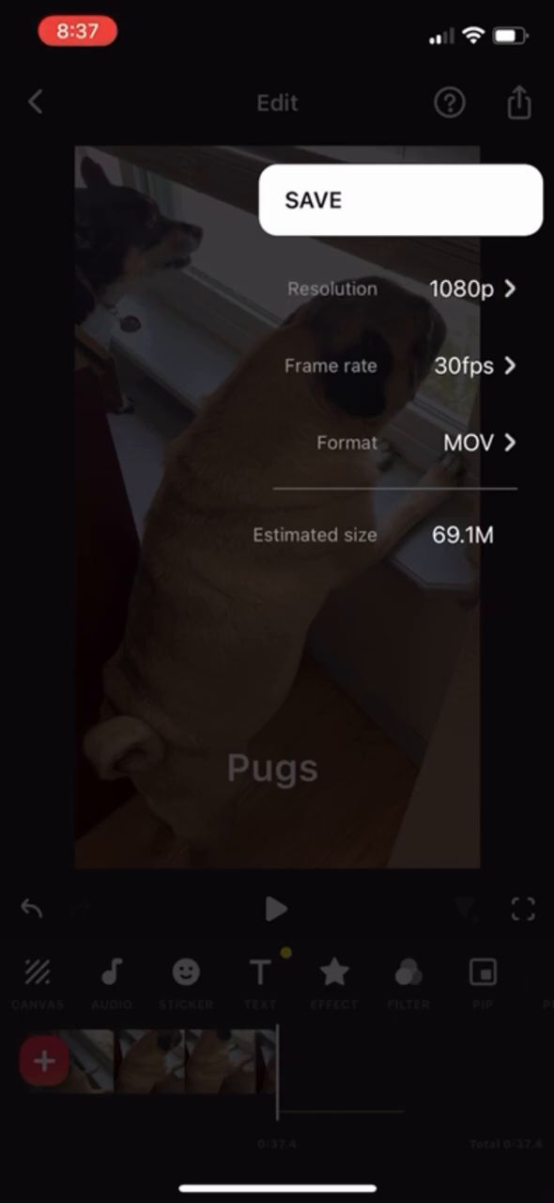
{"action": "left_click", "coordinate": [470, 289]}
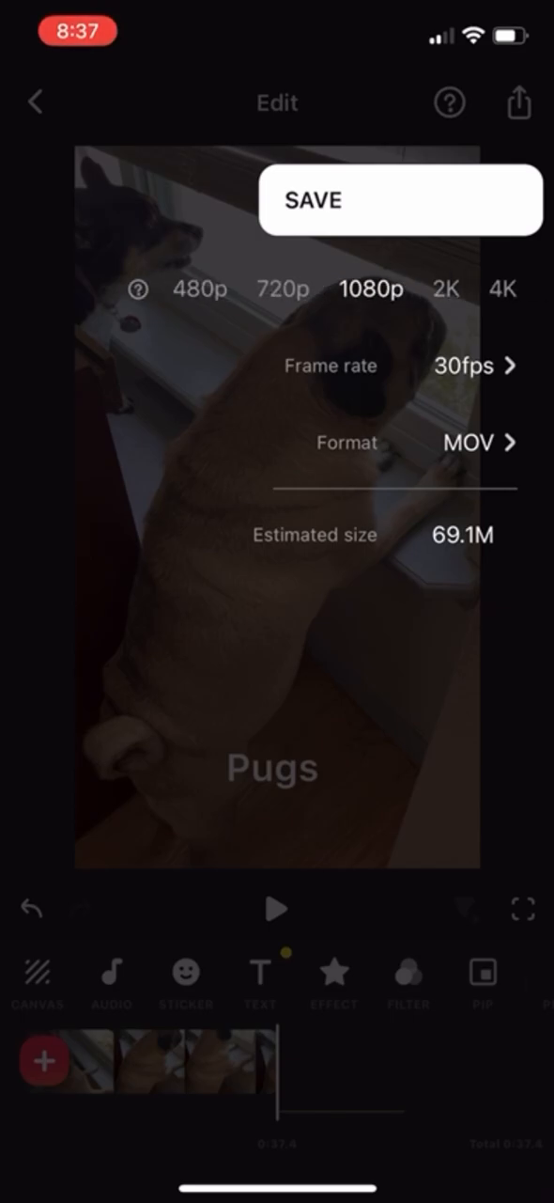
{"action": "left_click", "coordinate": [371, 288]}
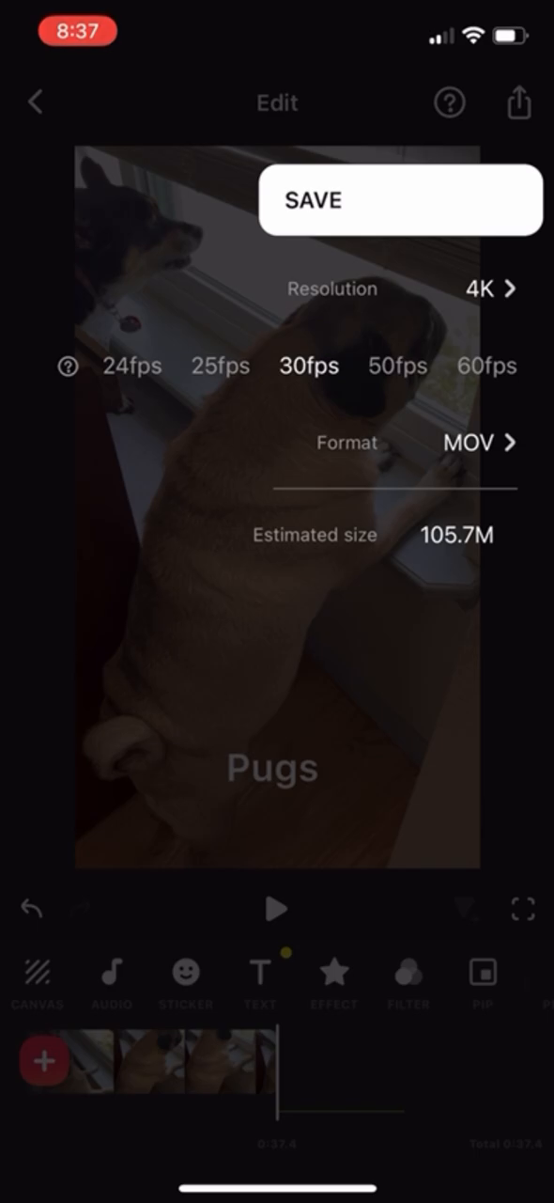
{"action": "left_click", "coordinate": [309, 366]}
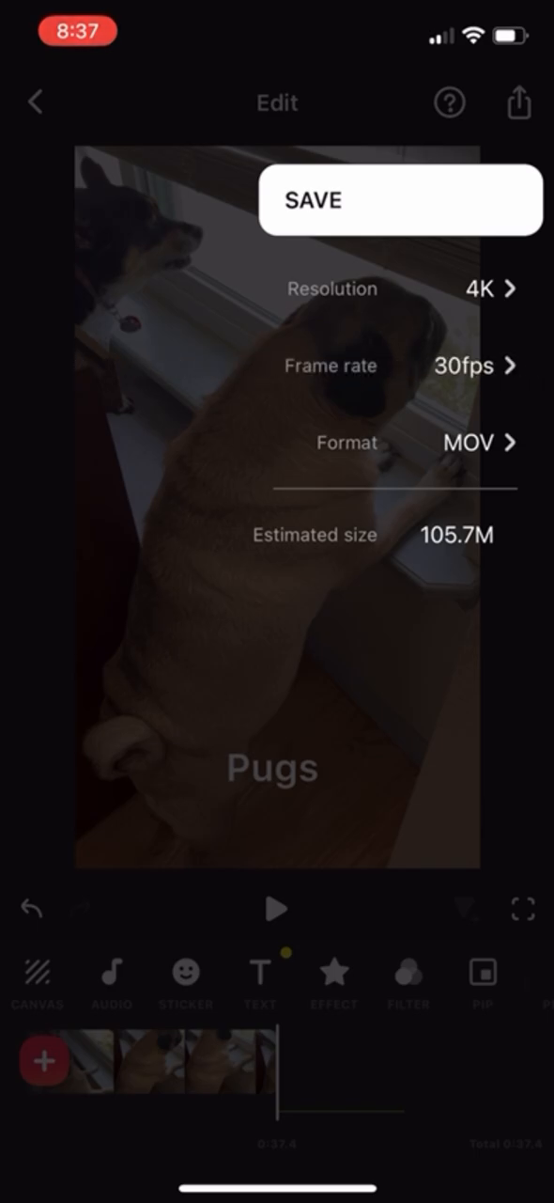
{"action": "left_click", "coordinate": [467, 365]}
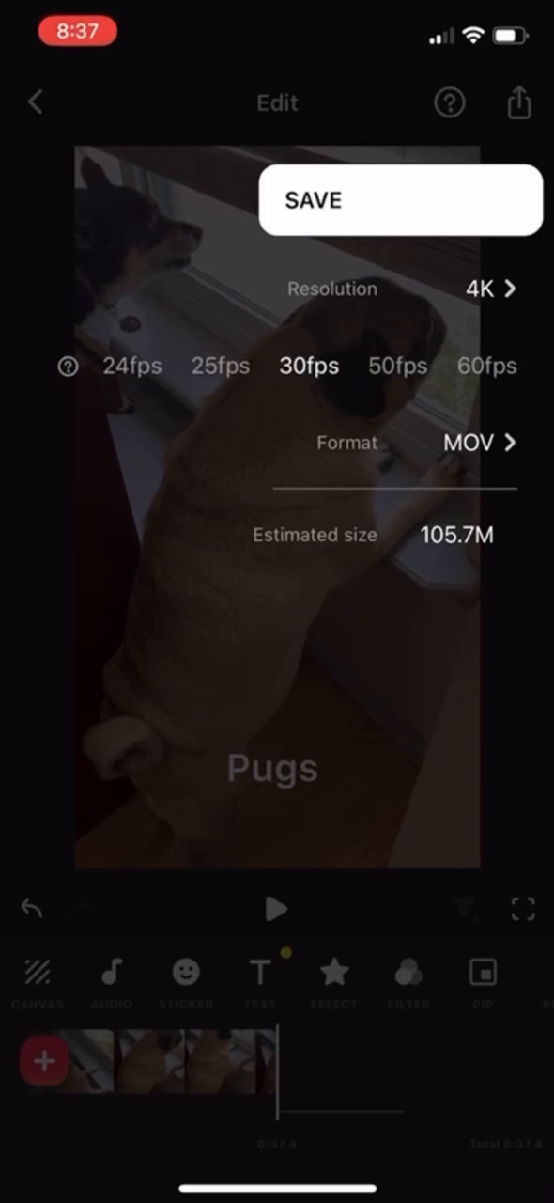
{"action": "left_click", "coordinate": [493, 366]}
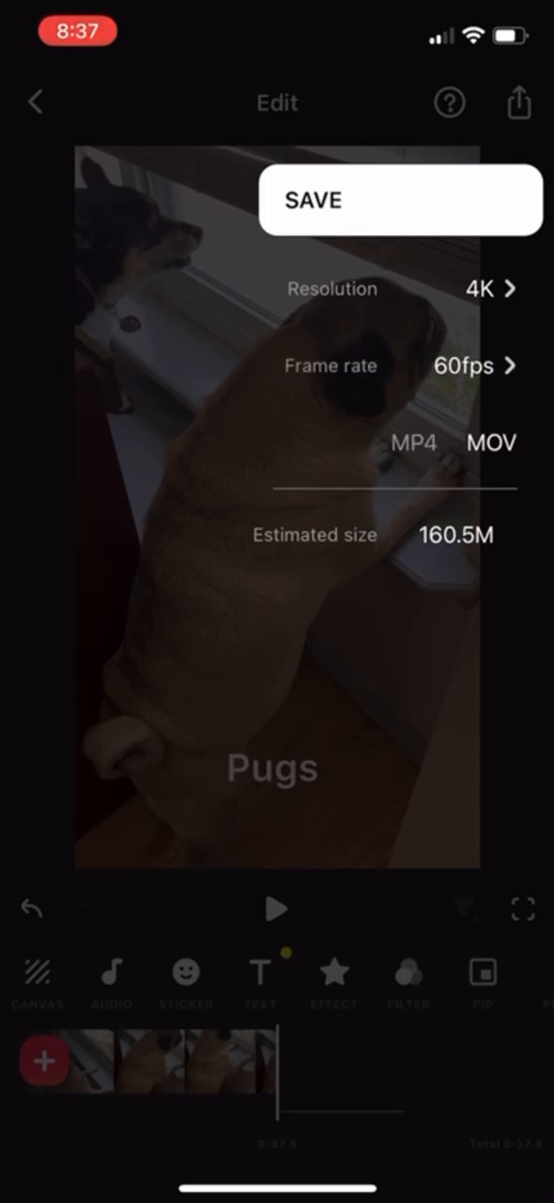
{"action": "left_click", "coordinate": [490, 443]}
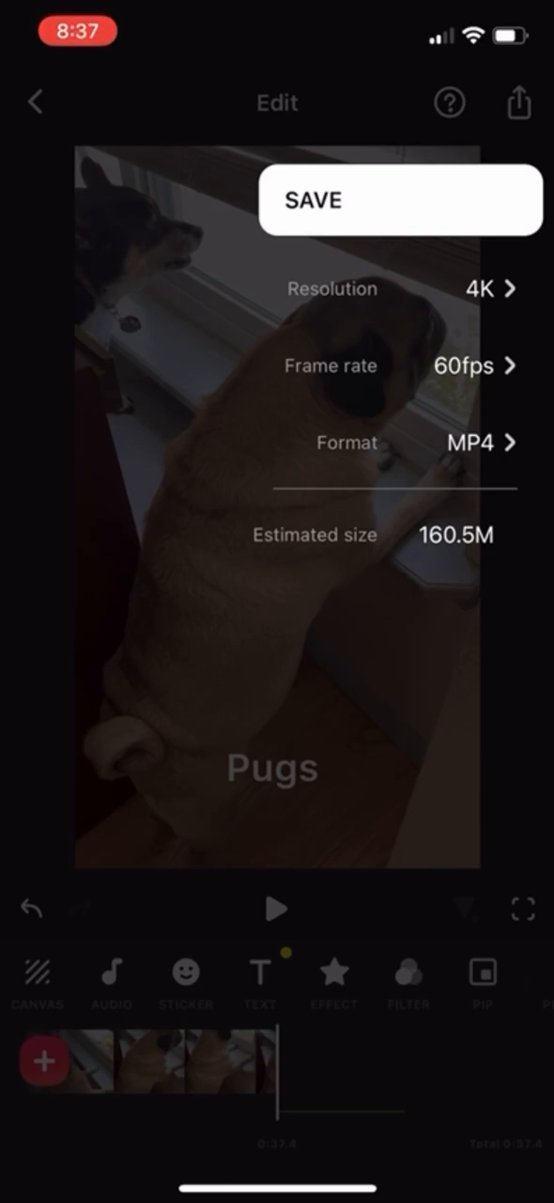
{"action": "left_click", "coordinate": [471, 443]}
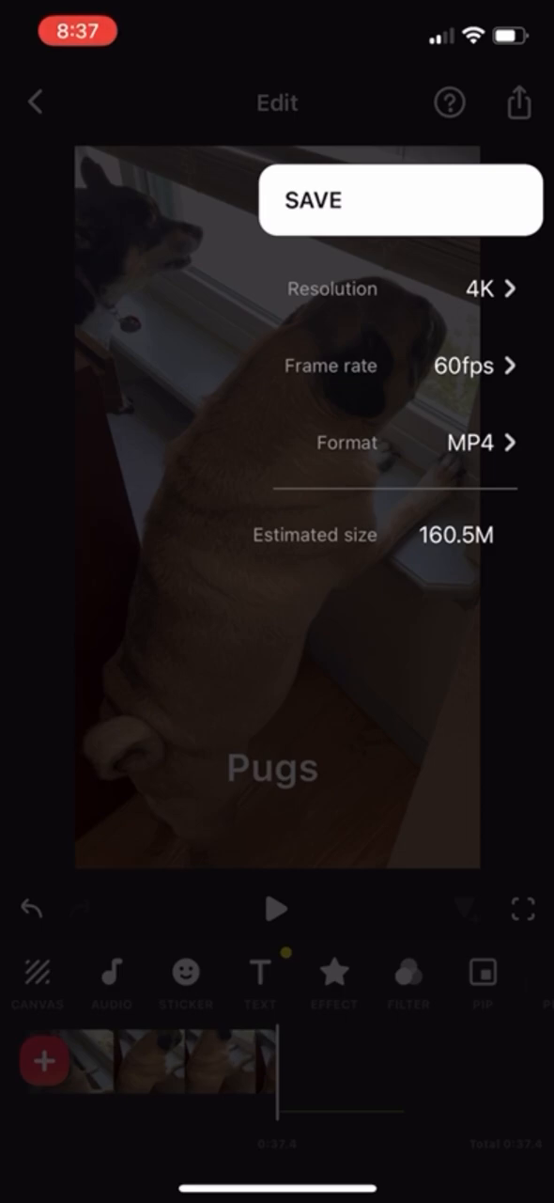
Save the 4K pug video and reach the Instagram/WhatsApp/YouTube sharing options
{"action": "left_click", "coordinate": [400, 198]}
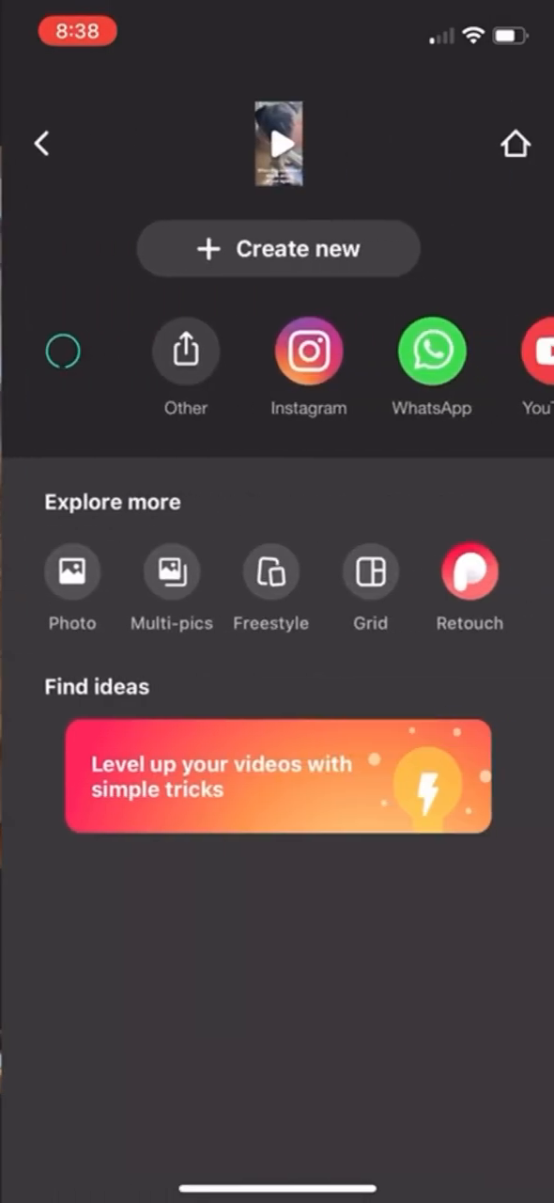
Wait for the Saved confirmation, then swipe through the share destinations row
{"action": "left_click", "coordinate": [61, 351]}
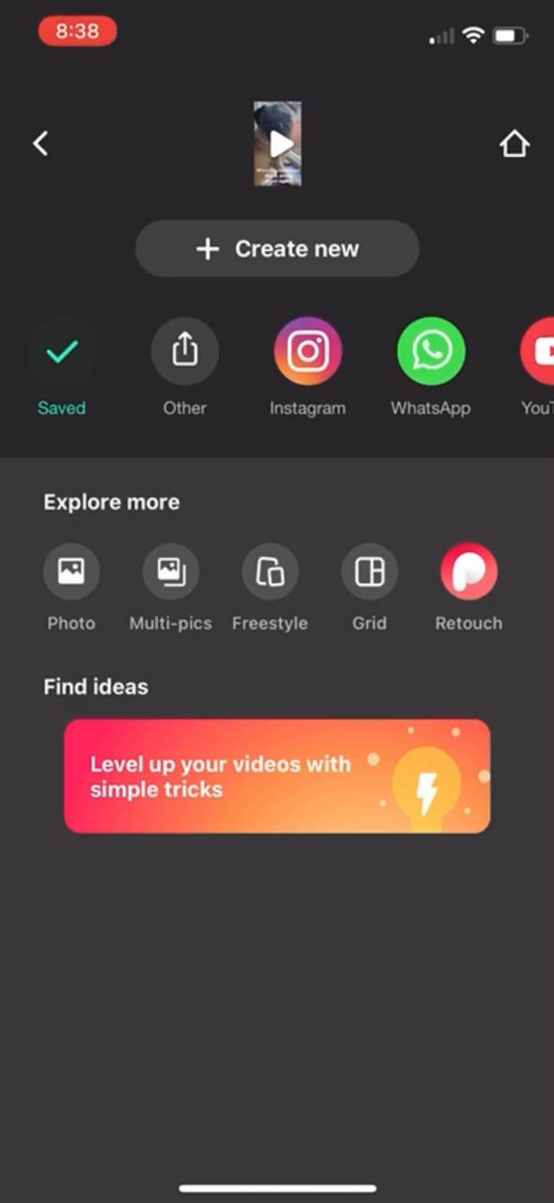
{"action": "scroll", "scroll_direction": "left", "scroll_amount": 3}
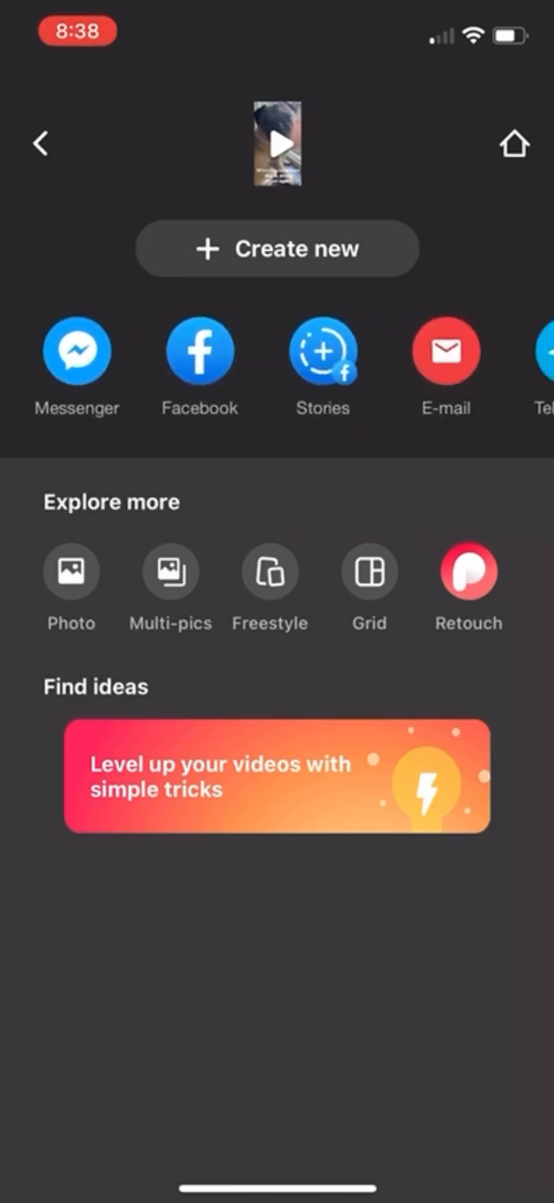
{"action": "scroll", "scroll_direction": "left", "scroll_amount": 3}
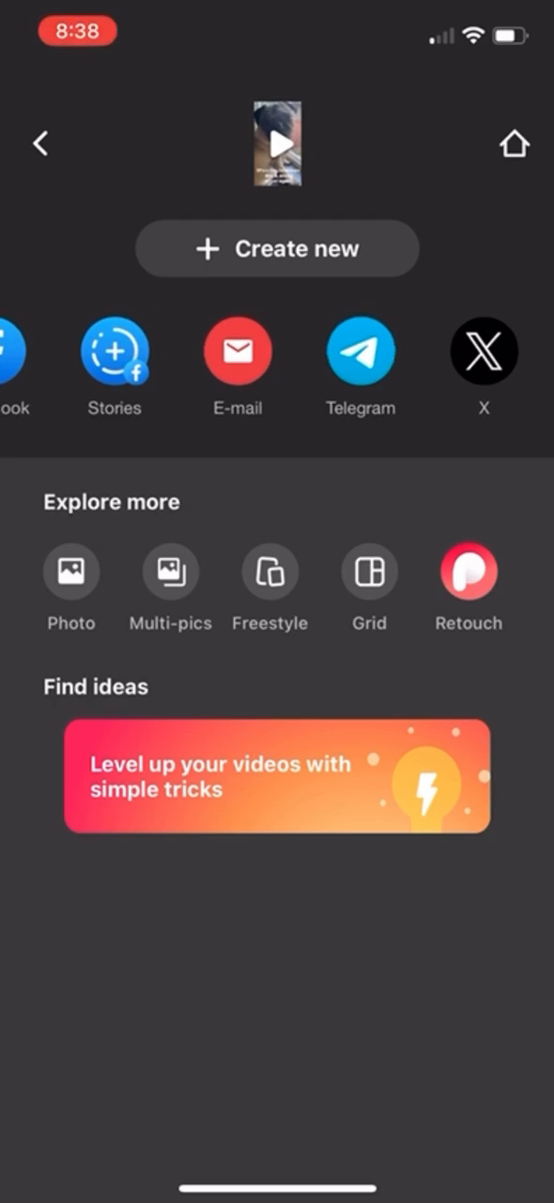
{"action": "scroll", "scroll_direction": "left", "scroll_amount": 3}
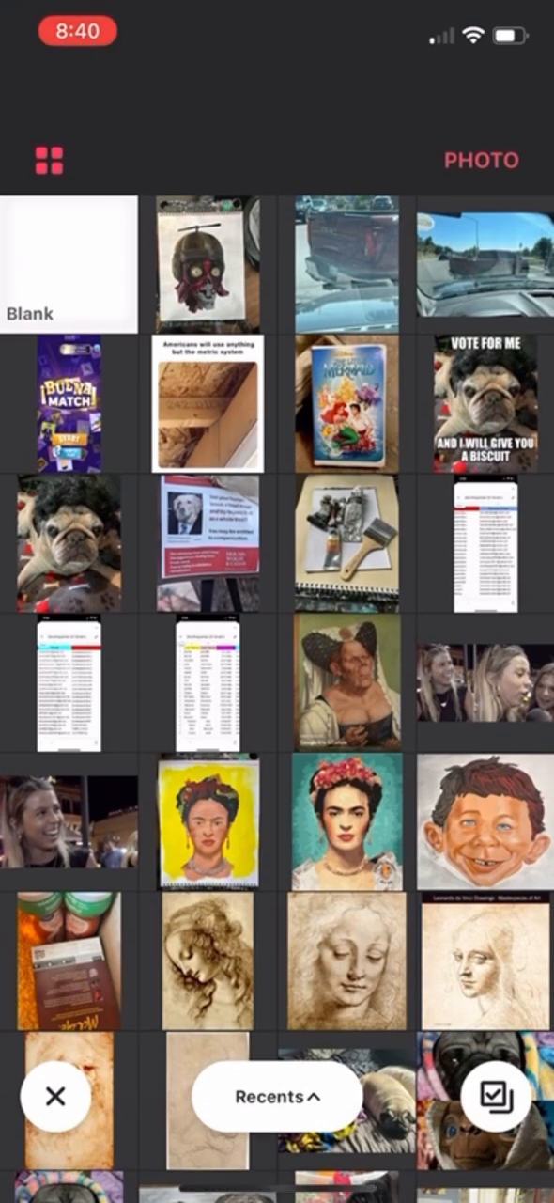
Select the helmeted skull painting as a photo and bring up its crop tools
{"action": "left_click", "coordinate": [203, 260]}
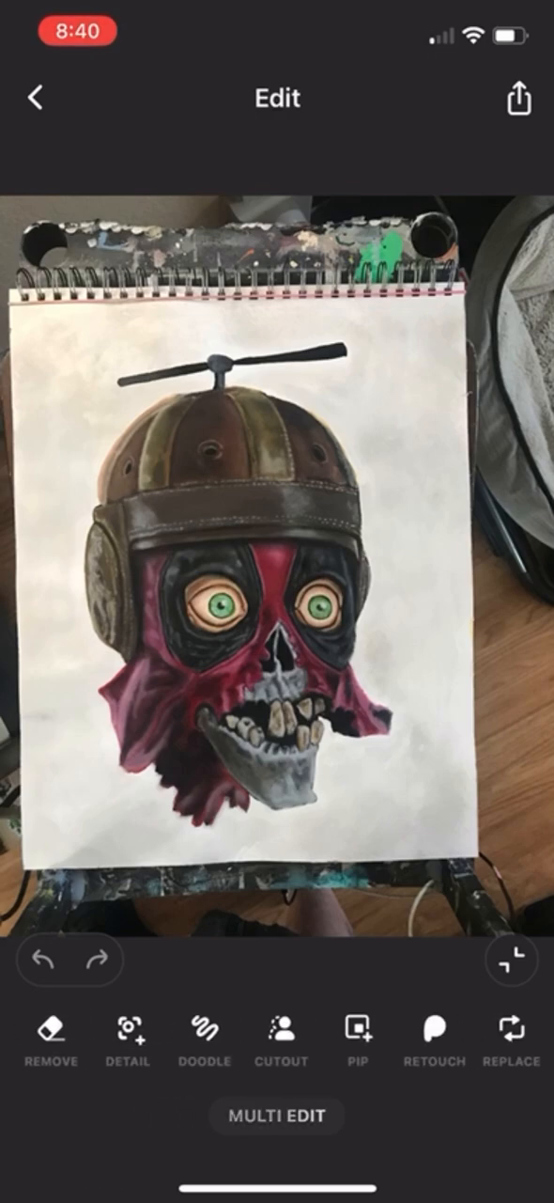
{"action": "scroll", "scroll_direction": "left", "scroll_amount": 3}
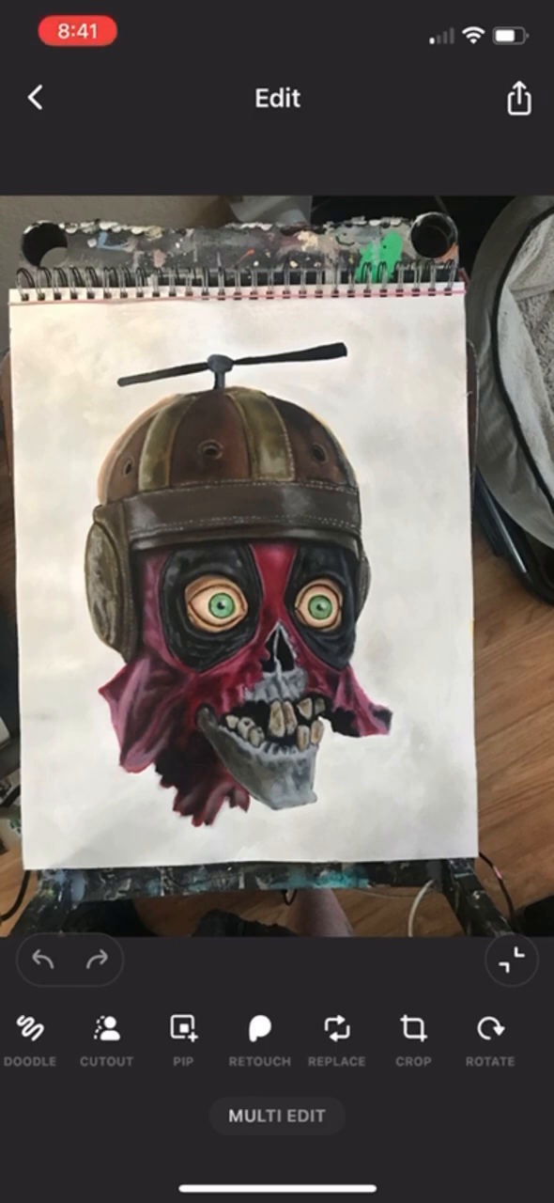
{"action": "left_click", "coordinate": [414, 1030]}
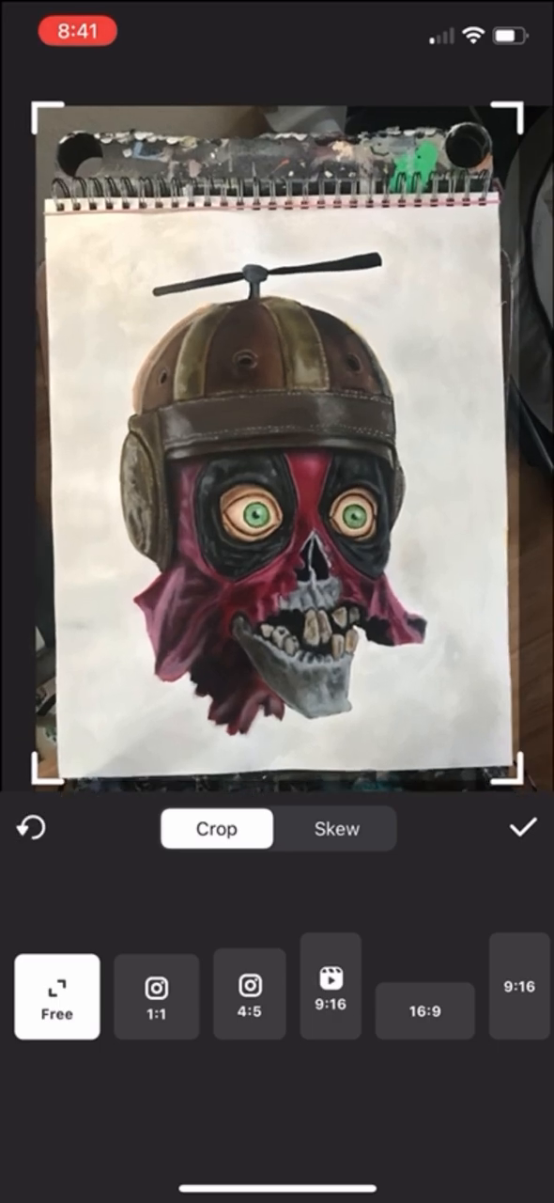
Switch Crop to Skew and rotate the skull painting slightly to straighten it
{"action": "left_click", "coordinate": [336, 829]}
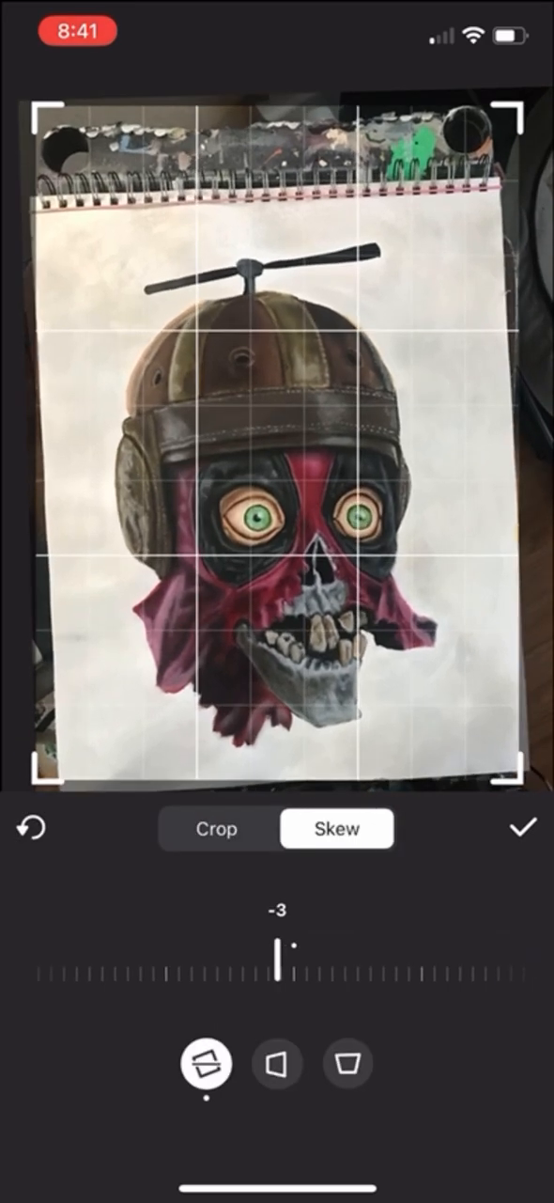
{"action": "left_click_drag", "start_coordinate": [277, 965], "coordinate": [287, 965]}
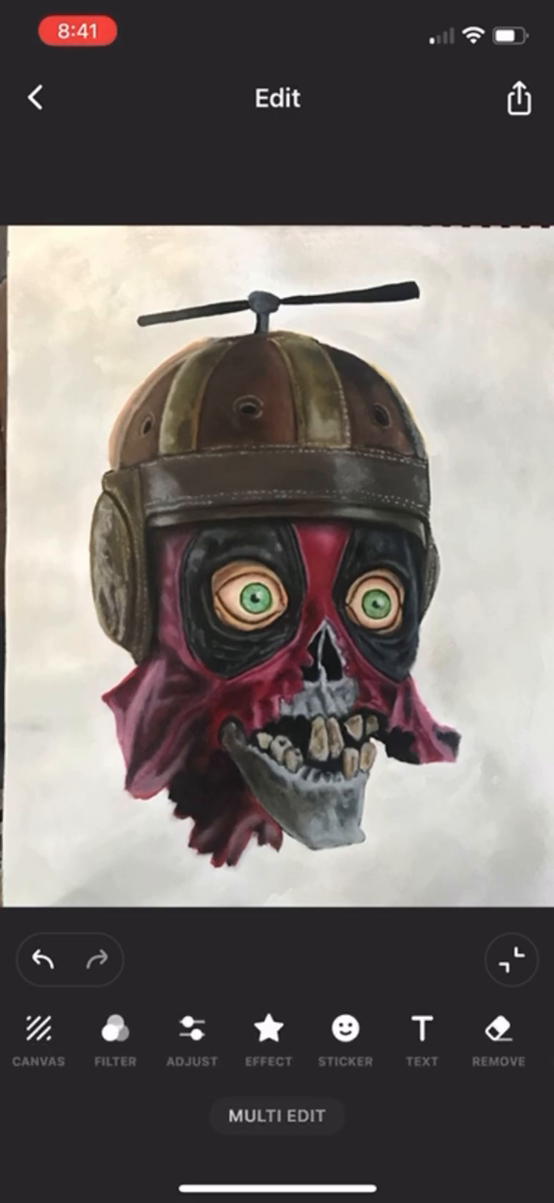
Add a 'Headpool' text caption across the painting's eyes
{"action": "left_click", "coordinate": [422, 1031]}
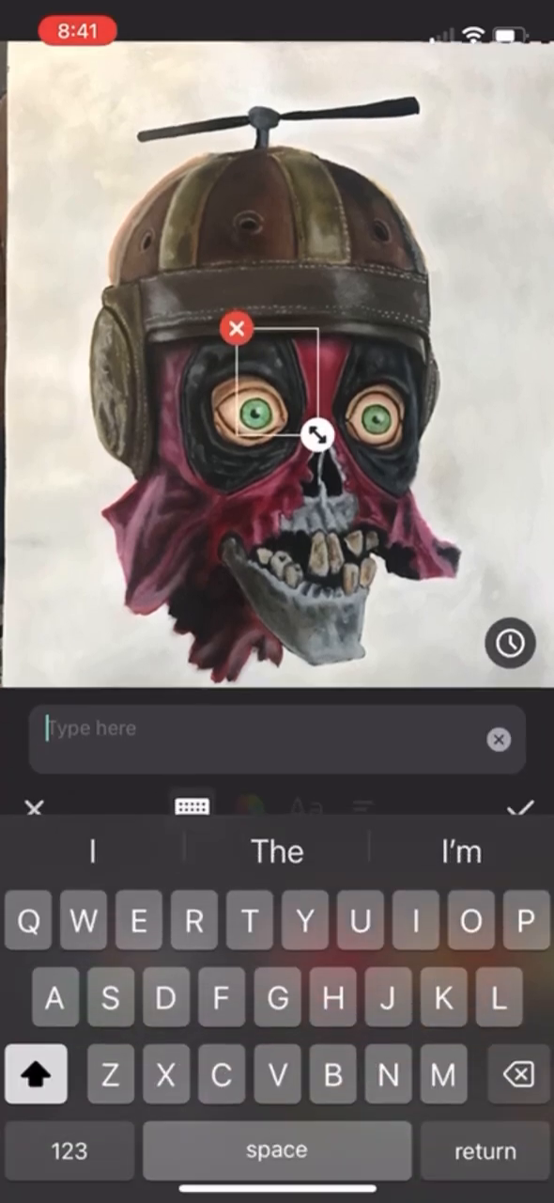
{"action": "type", "text": "H"}
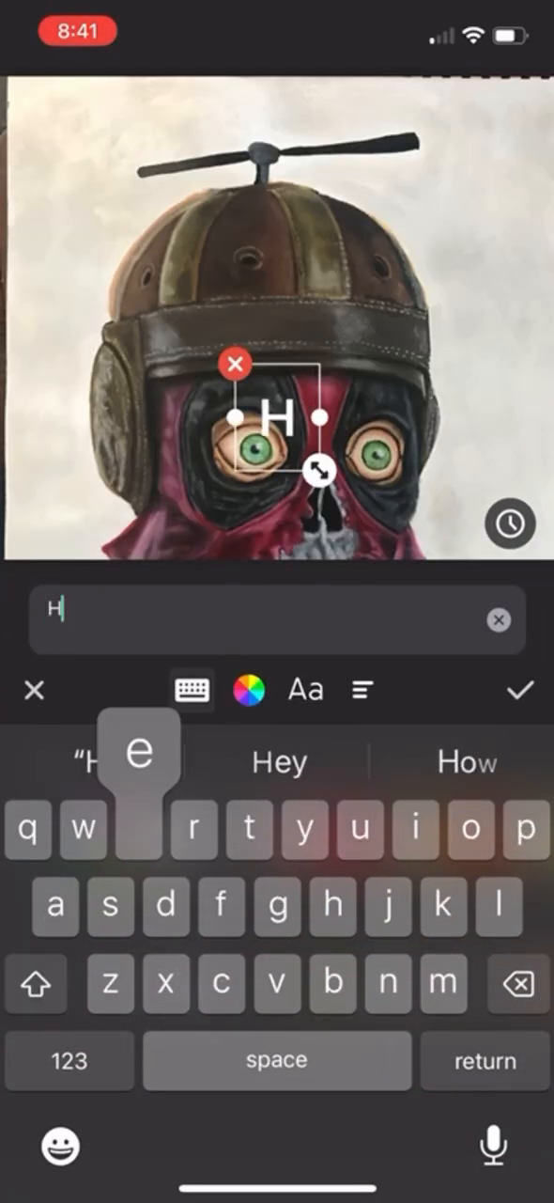
{"action": "type", "text": "eadp"}
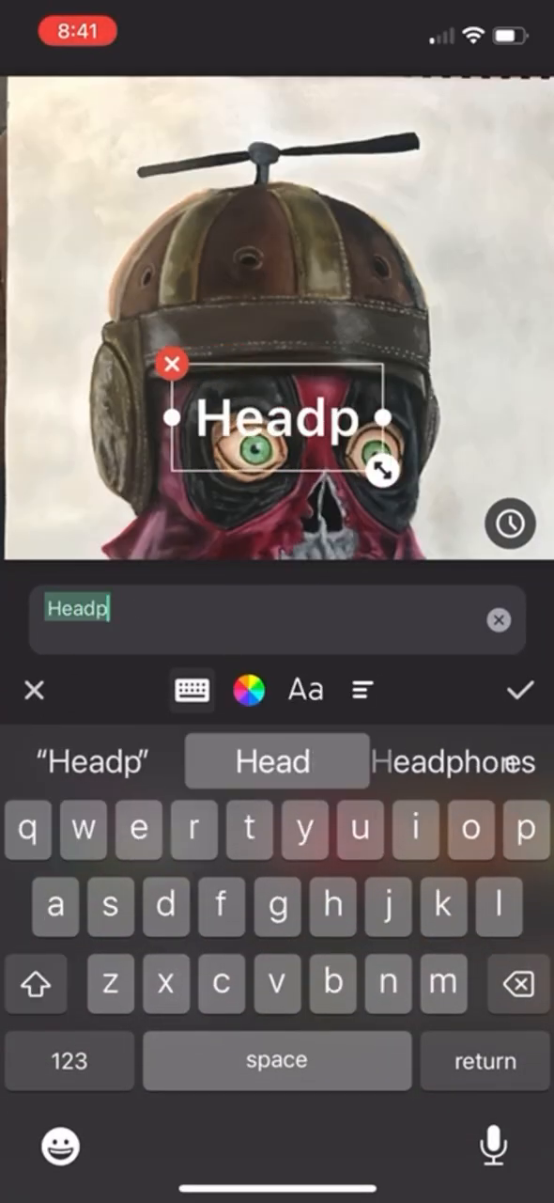
{"action": "type", "text": "ool"}
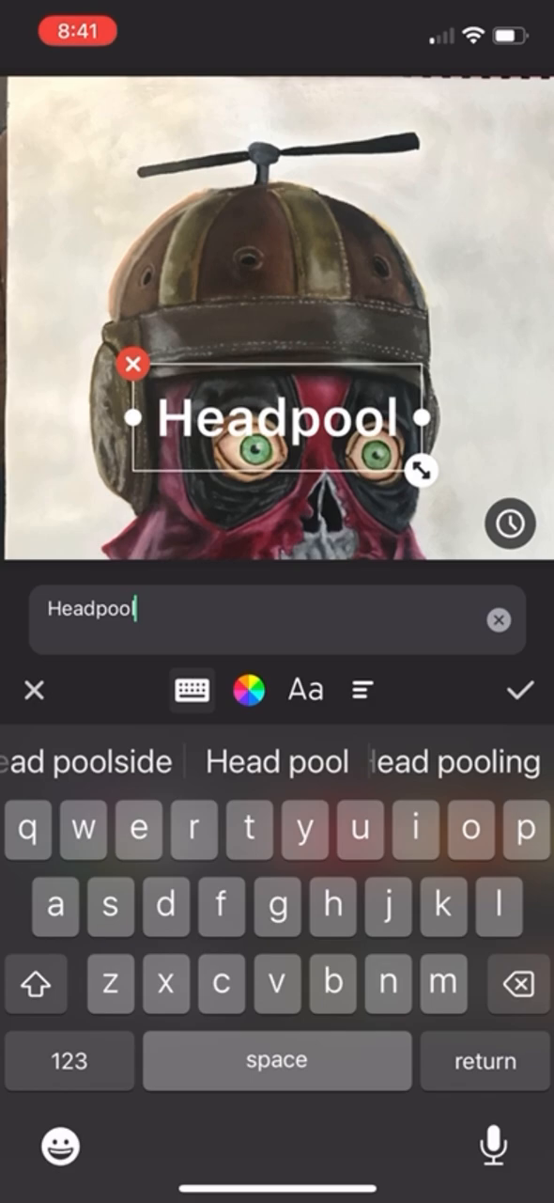
{"action": "left_click", "coordinate": [521, 688]}
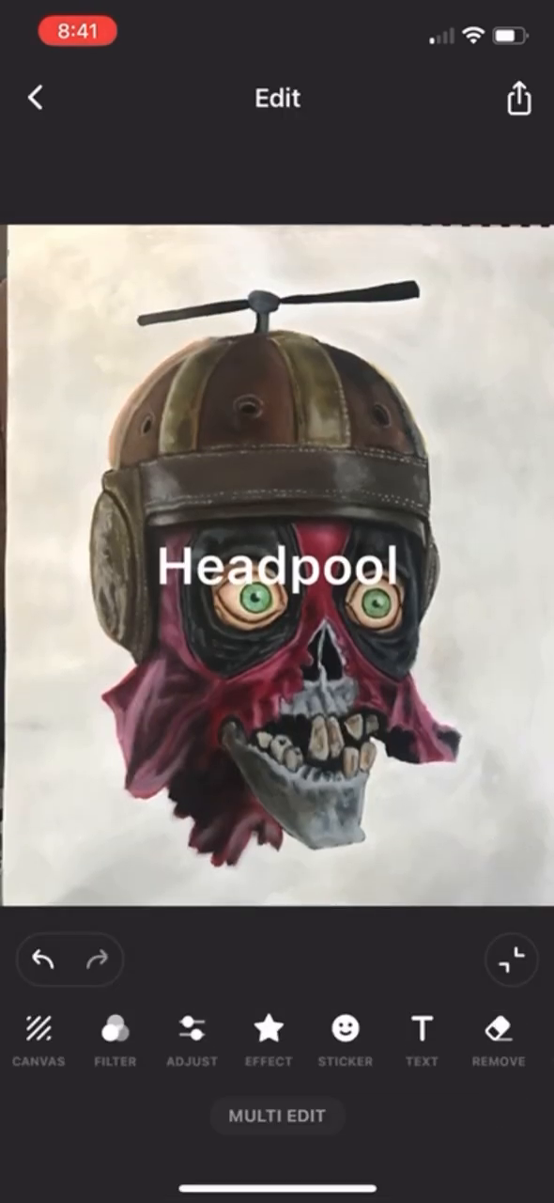
Drag 'Headpool' to the top-left corner, color it red, browse fonts, and apply
{"action": "left_click_drag", "start_coordinate": [277, 564], "coordinate": [277, 268]}
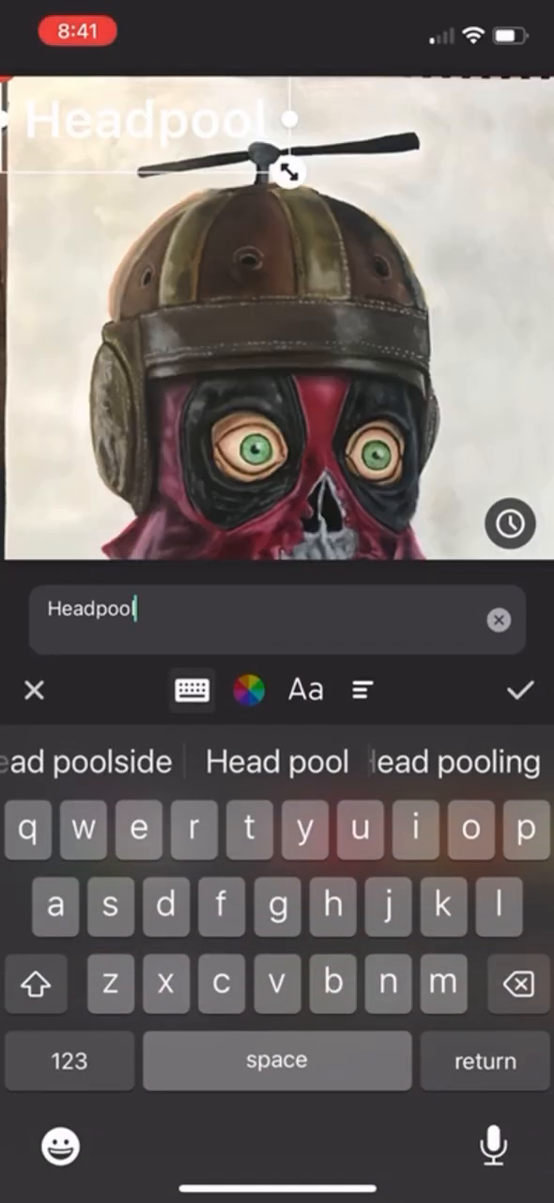
{"action": "left_click", "coordinate": [250, 691]}
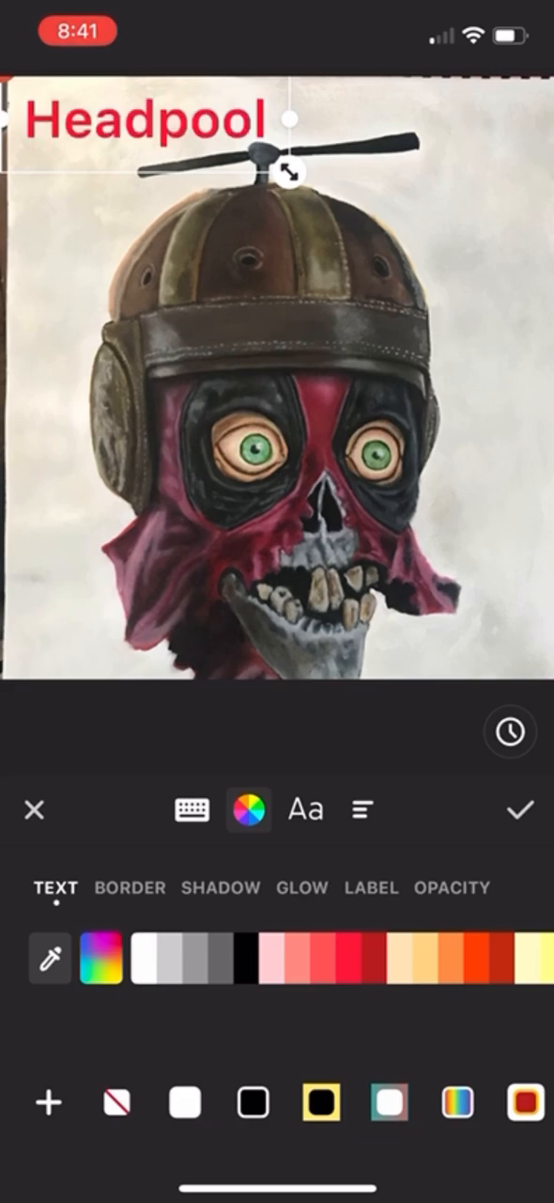
{"action": "left_click", "coordinate": [303, 810]}
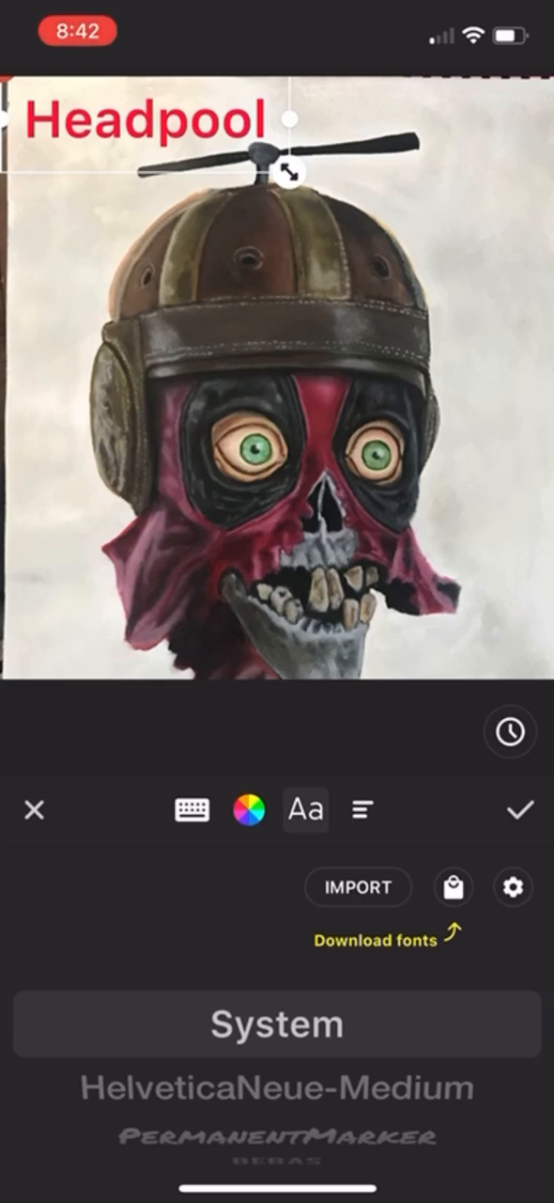
{"action": "left_click", "coordinate": [517, 810]}
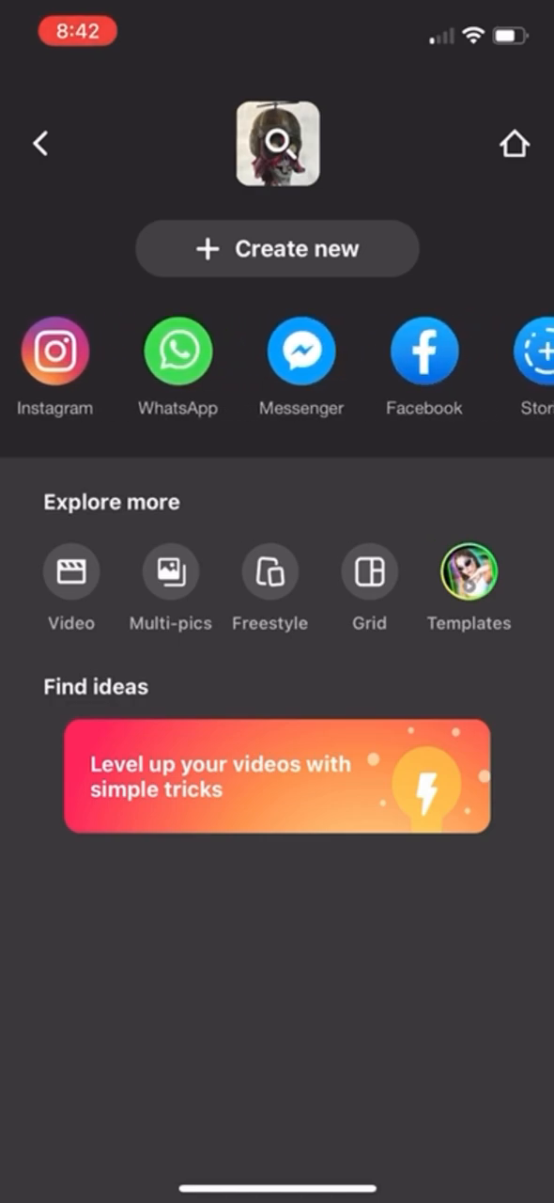
{"action": "scroll", "scroll_direction": "left", "scroll_amount": 3}
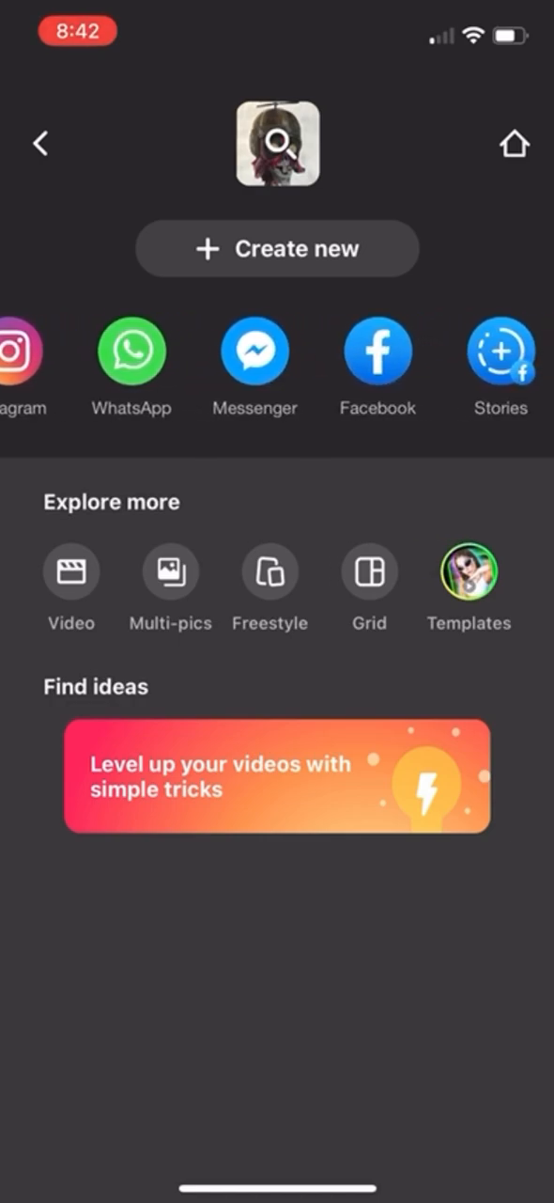
{"action": "scroll", "scroll_direction": "left", "scroll_amount": 3}
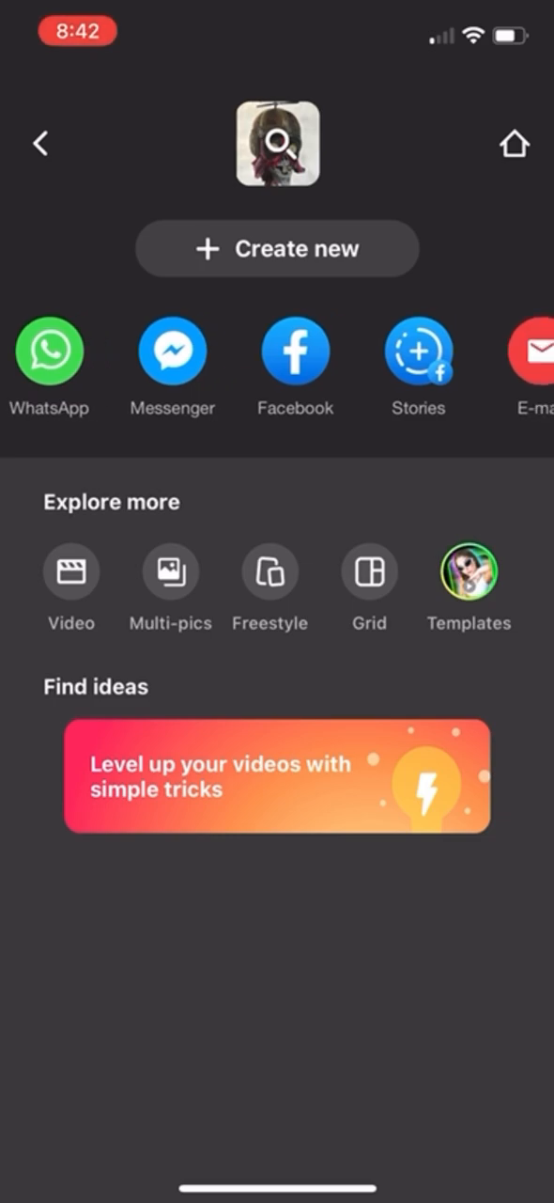
{"action": "scroll", "scroll_direction": "left", "scroll_amount": 3}
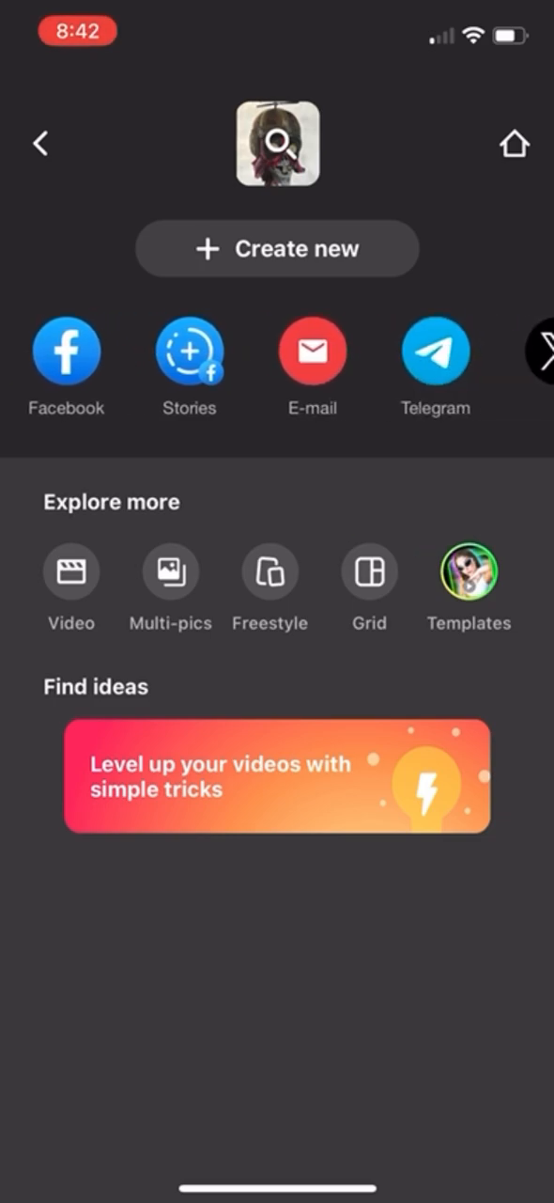
{"action": "scroll", "scroll_direction": "left", "scroll_amount": 3}
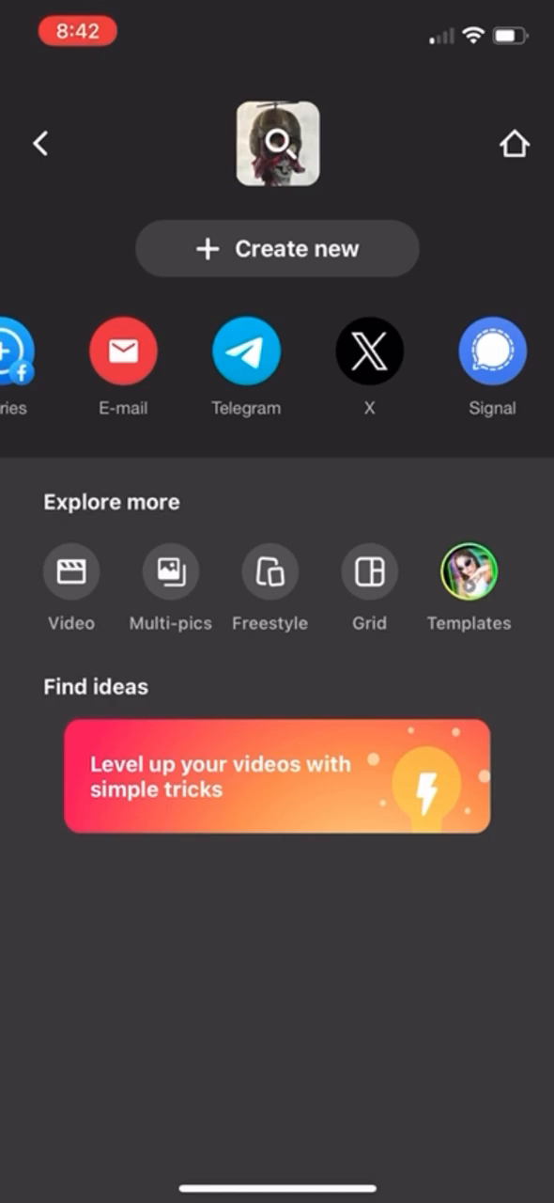
Start a Grid collage from Home and add five Da Vinci drawings from the gallery
{"action": "left_click", "coordinate": [515, 144]}
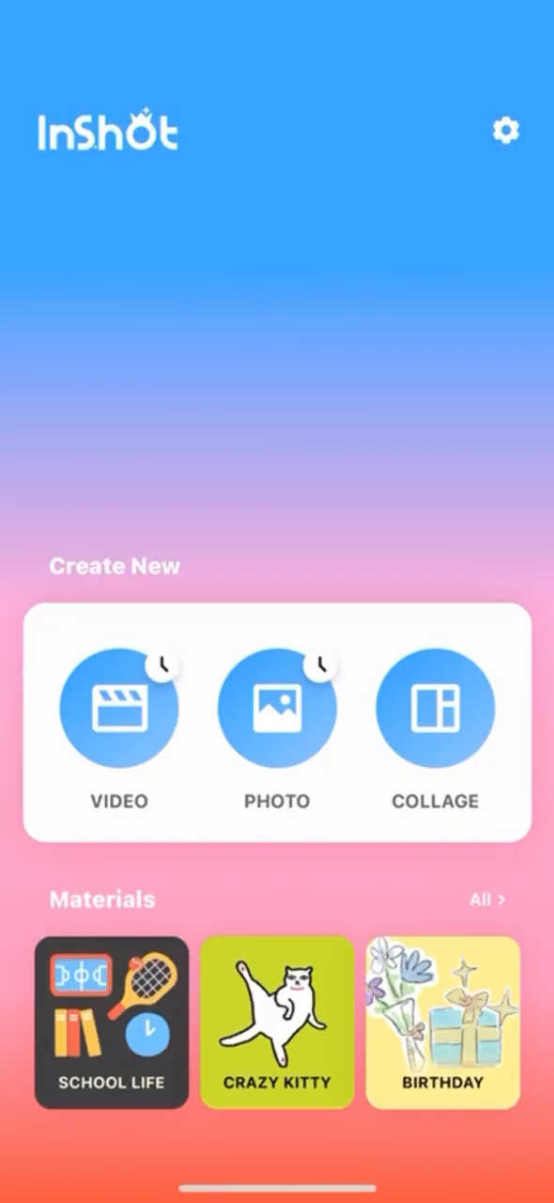
{"action": "left_click", "coordinate": [433, 713]}
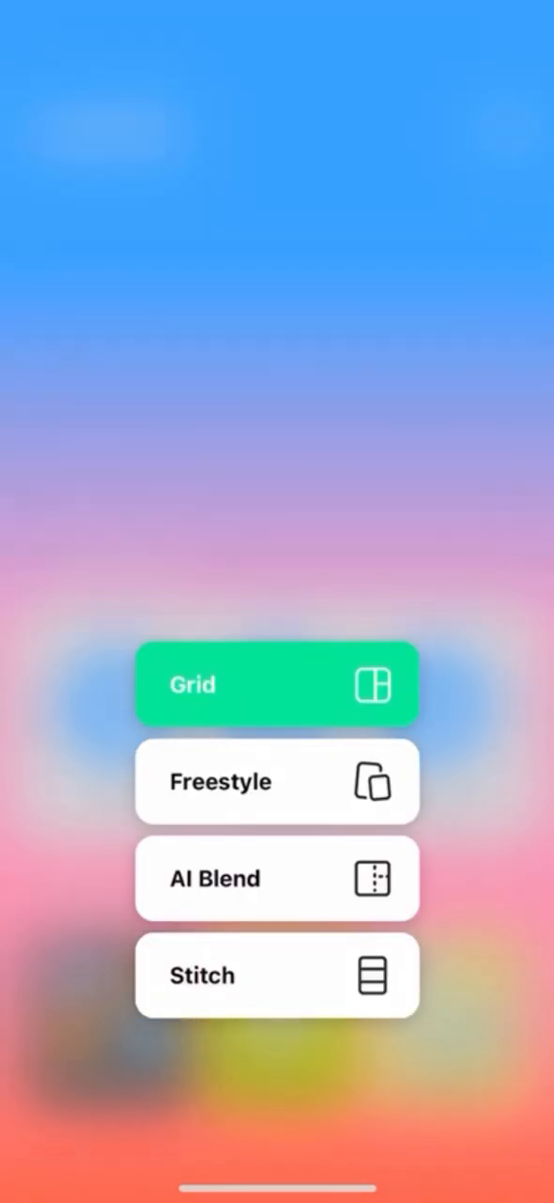
{"action": "left_click", "coordinate": [277, 683]}
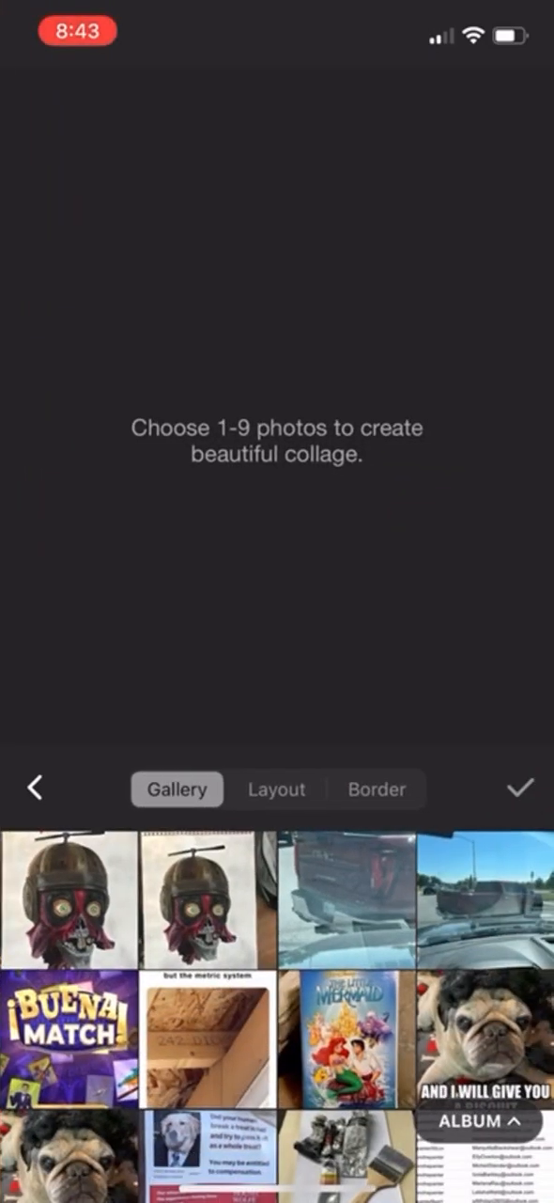
{"action": "scroll", "scroll_direction": "down", "scroll_amount": 3}
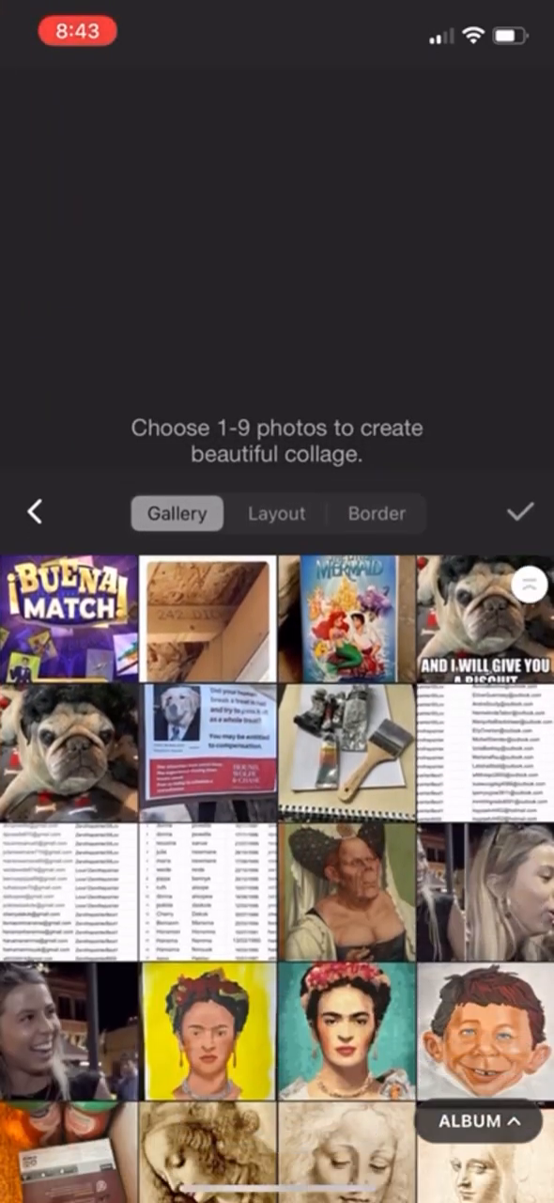
{"action": "scroll", "scroll_direction": "down", "scroll_amount": 3}
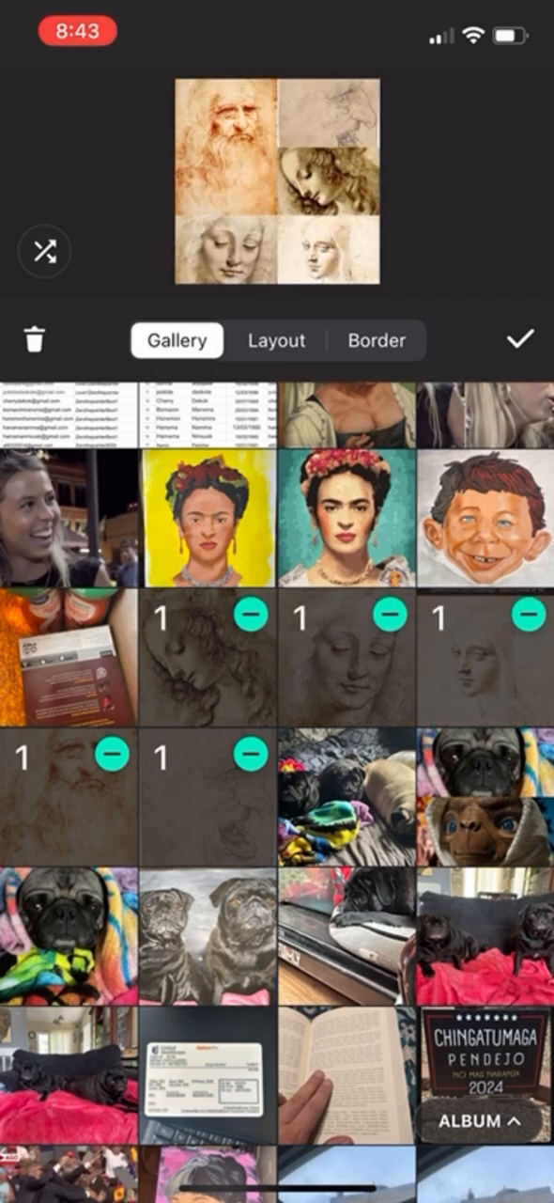
{"action": "left_click", "coordinate": [522, 340]}
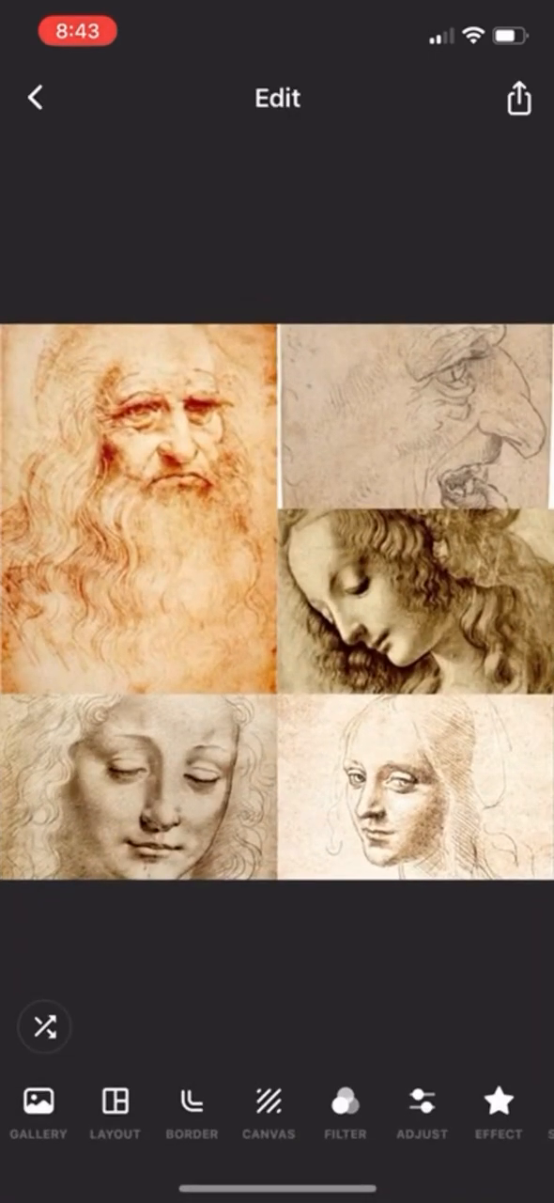
Shuffle the five Da Vinci sketches into a new grid arrangement
{"action": "left_click", "coordinate": [409, 592]}
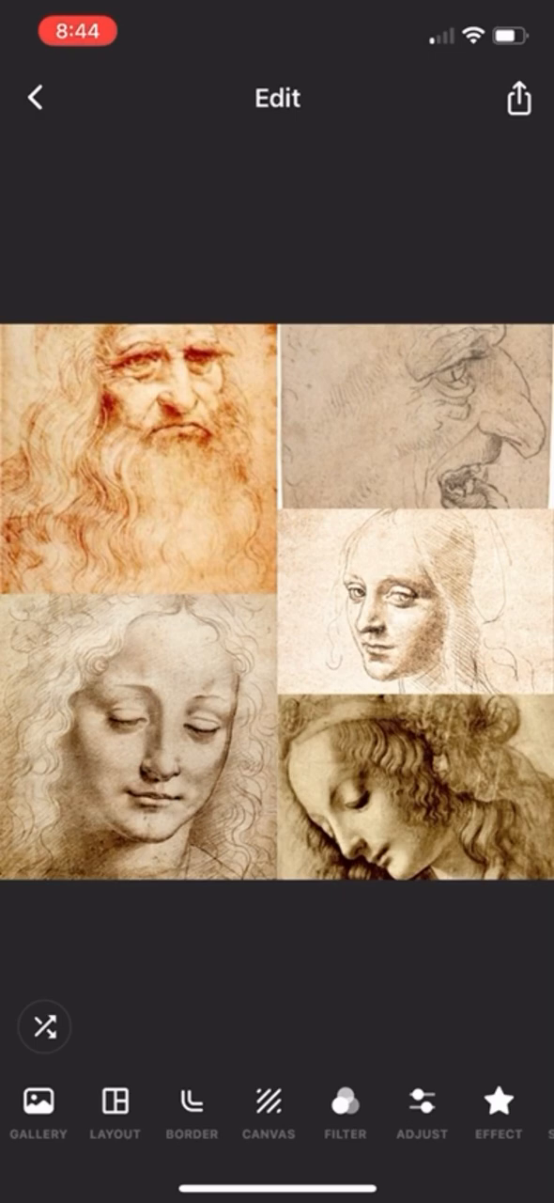
{"action": "left_click", "coordinate": [414, 413]}
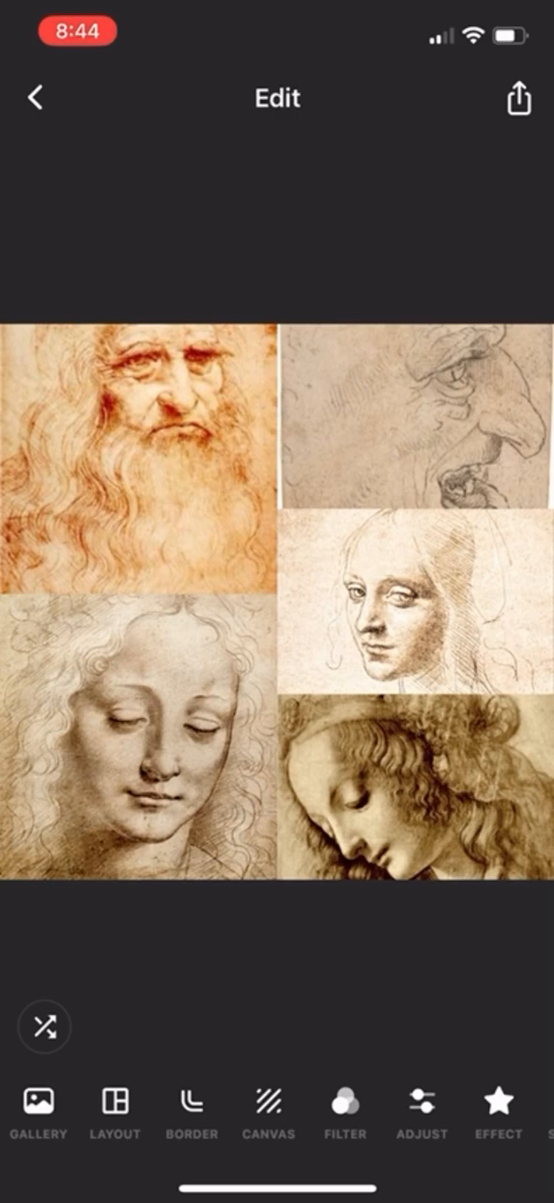
Browse the Barn filters, then apply a warm Skin-category filter to the collage
{"action": "left_click", "coordinate": [345, 1101]}
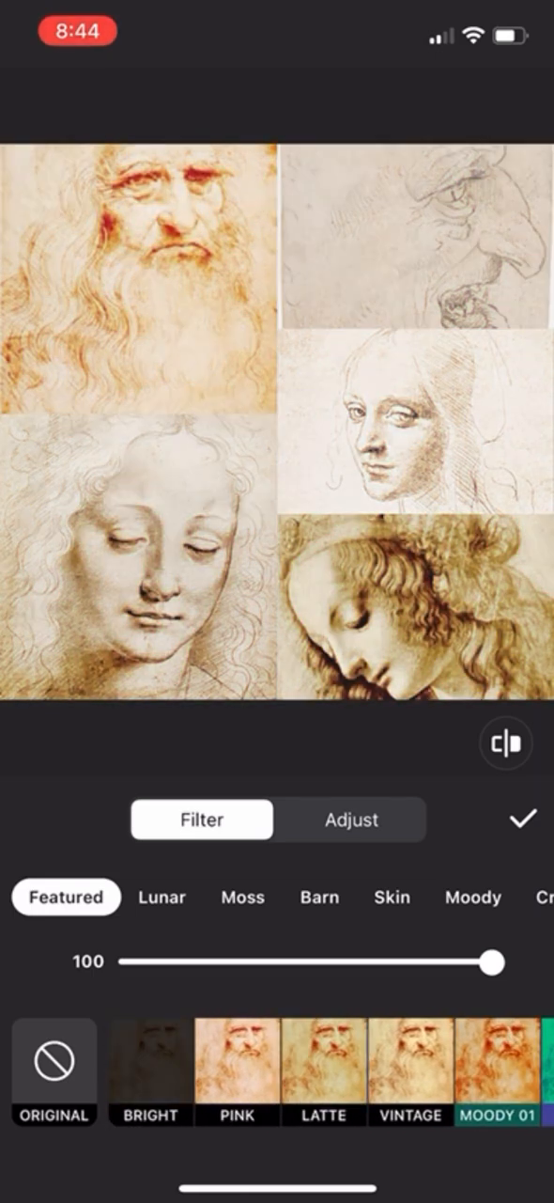
{"action": "left_click", "coordinate": [320, 898]}
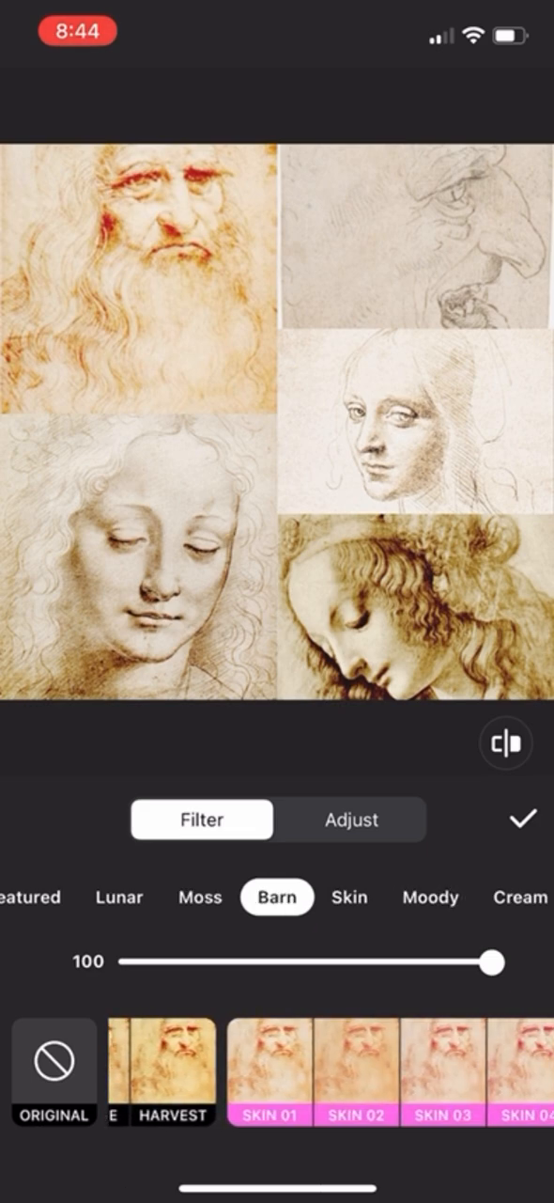
{"action": "left_click", "coordinate": [347, 897]}
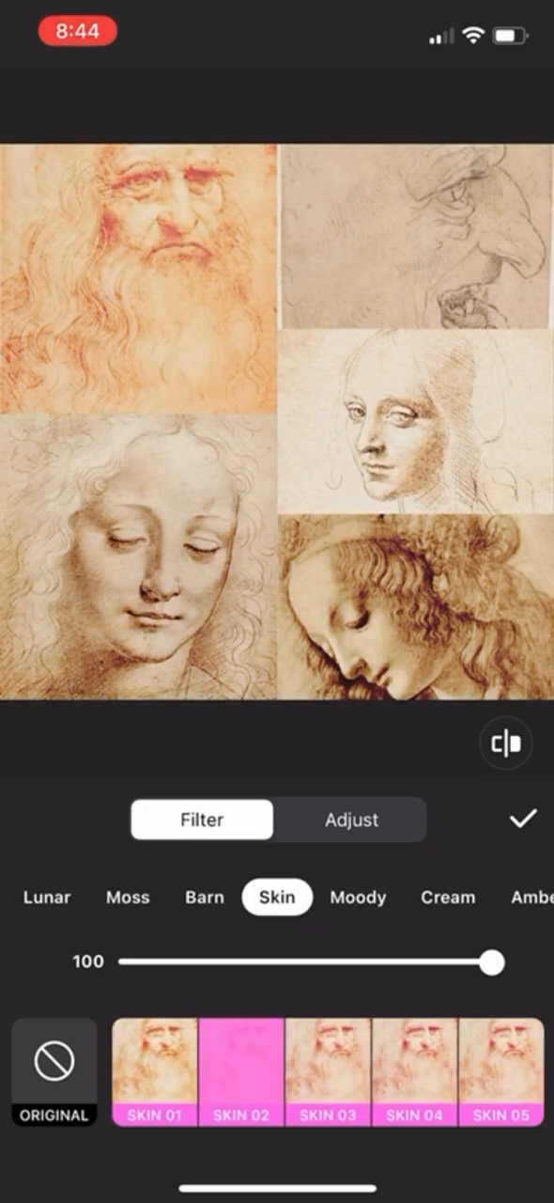
{"action": "left_click", "coordinate": [356, 897]}
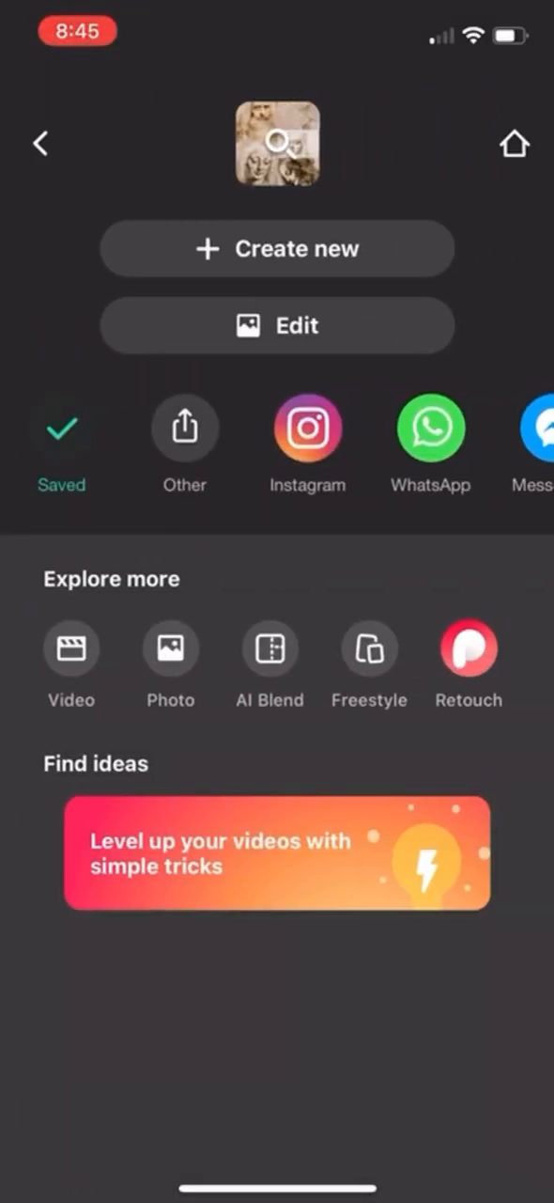
{"action": "scroll", "scroll_direction": "left", "scroll_amount": 3}
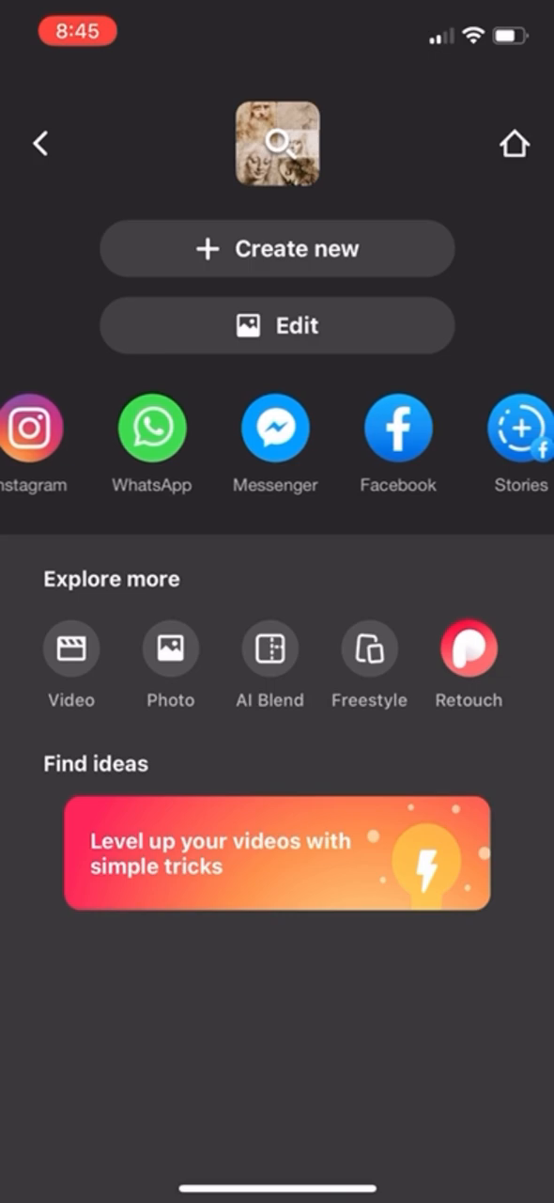
{"action": "scroll", "scroll_direction": "left", "scroll_amount": 3}
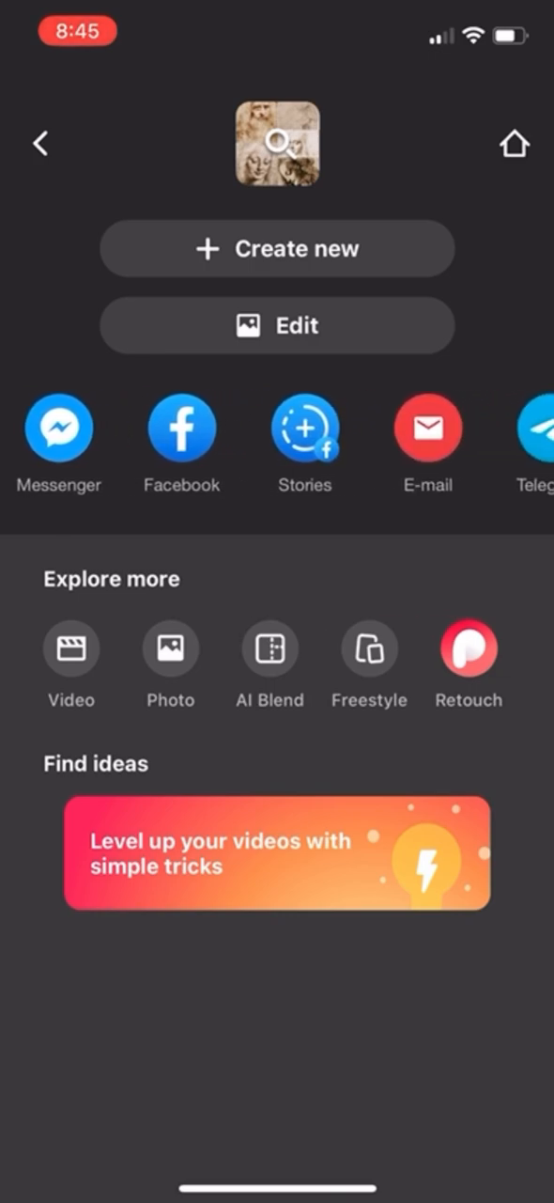
{"action": "scroll", "scroll_direction": "left", "scroll_amount": 3}
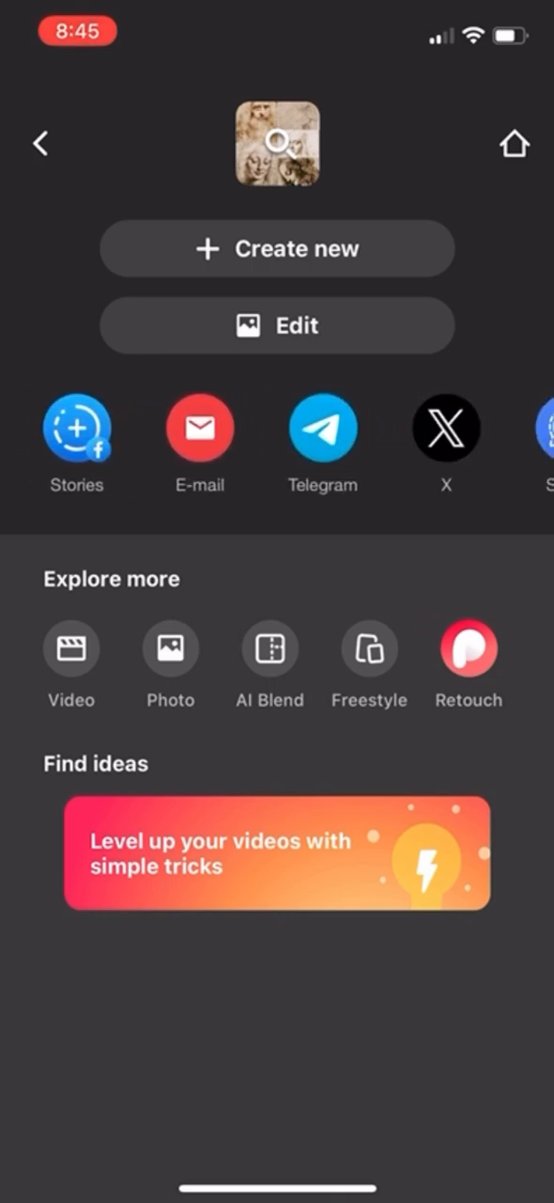
{"action": "scroll", "scroll_direction": "left", "scroll_amount": 3}
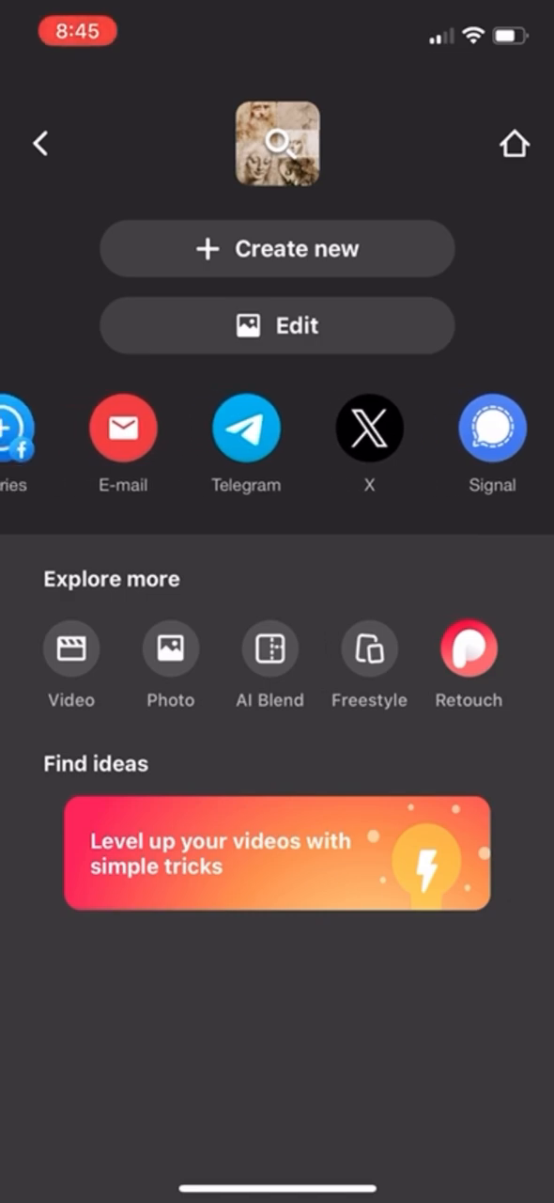
{"action": "scroll", "scroll_direction": "left", "scroll_amount": 3}
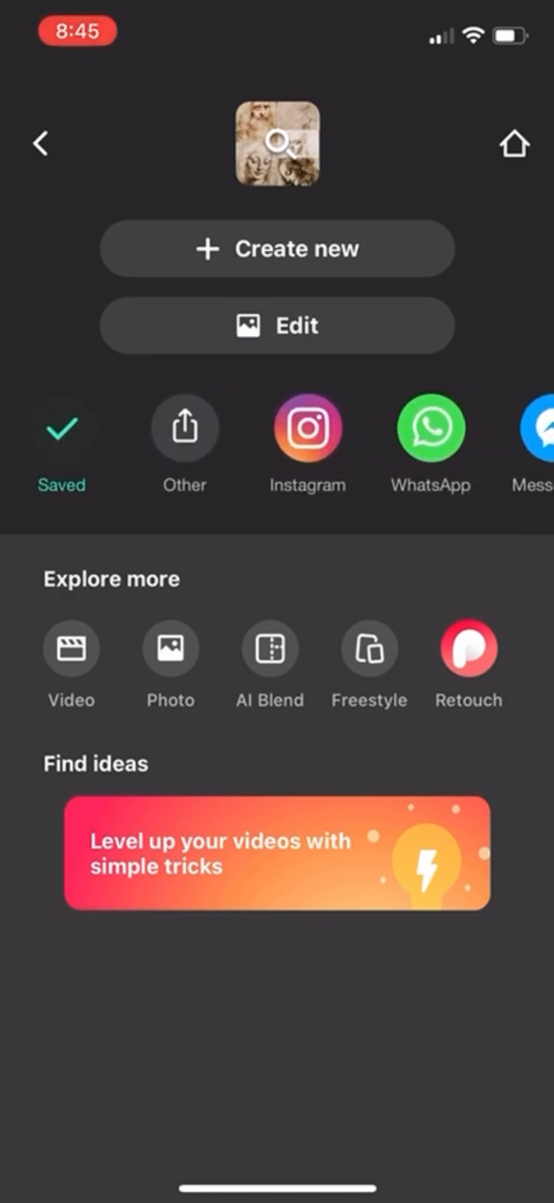